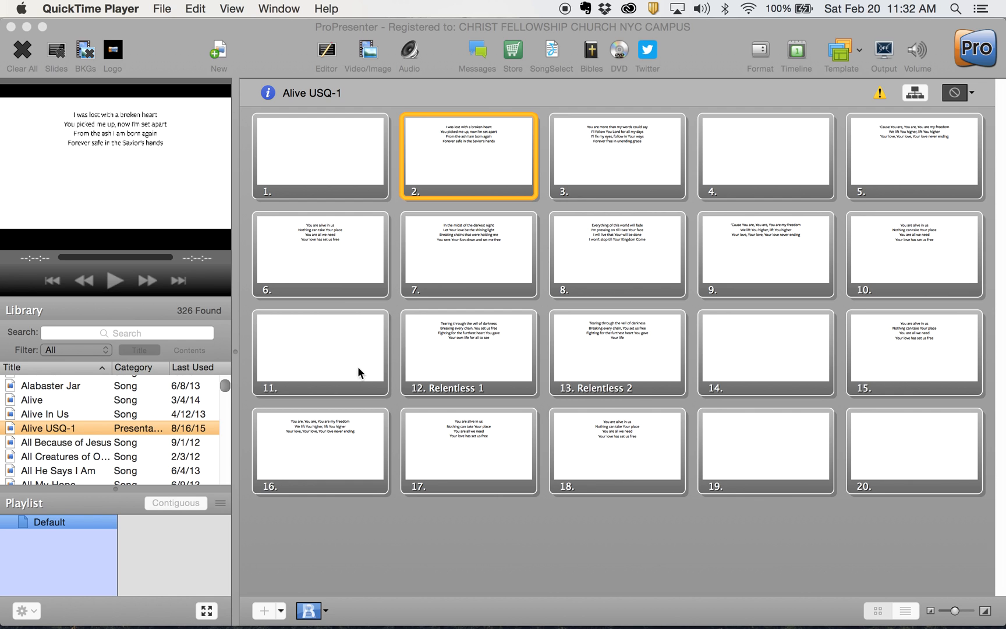
mouse_move(320, 235)
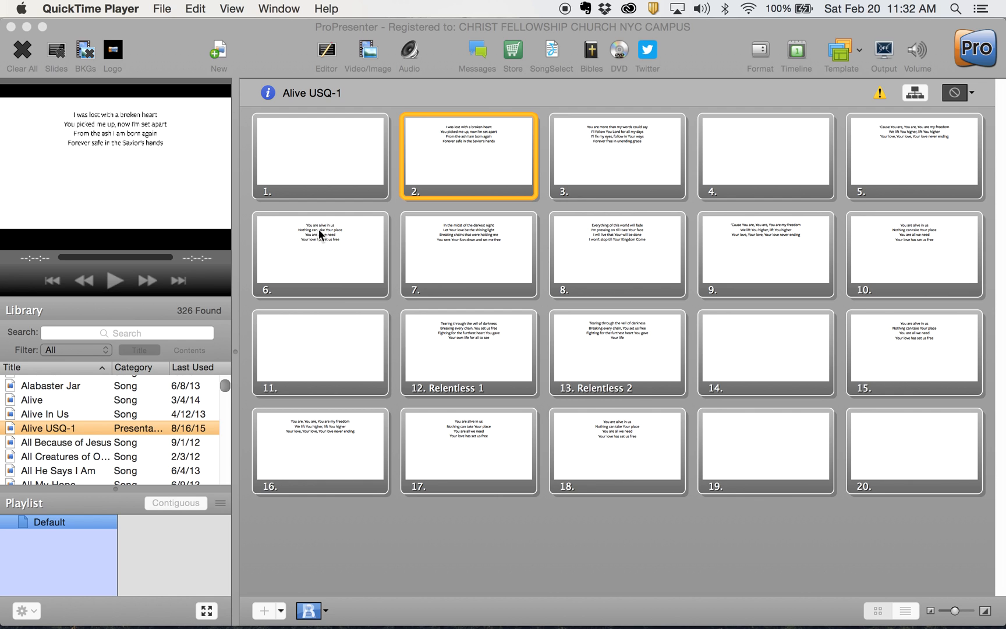
mouse_move(394, 277)
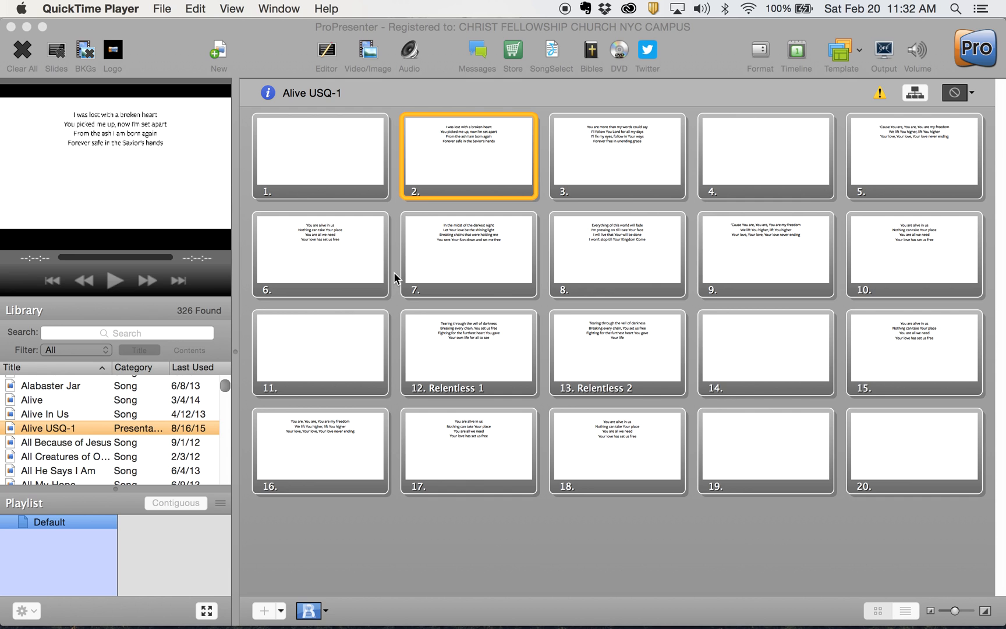
mouse_move(563, 206)
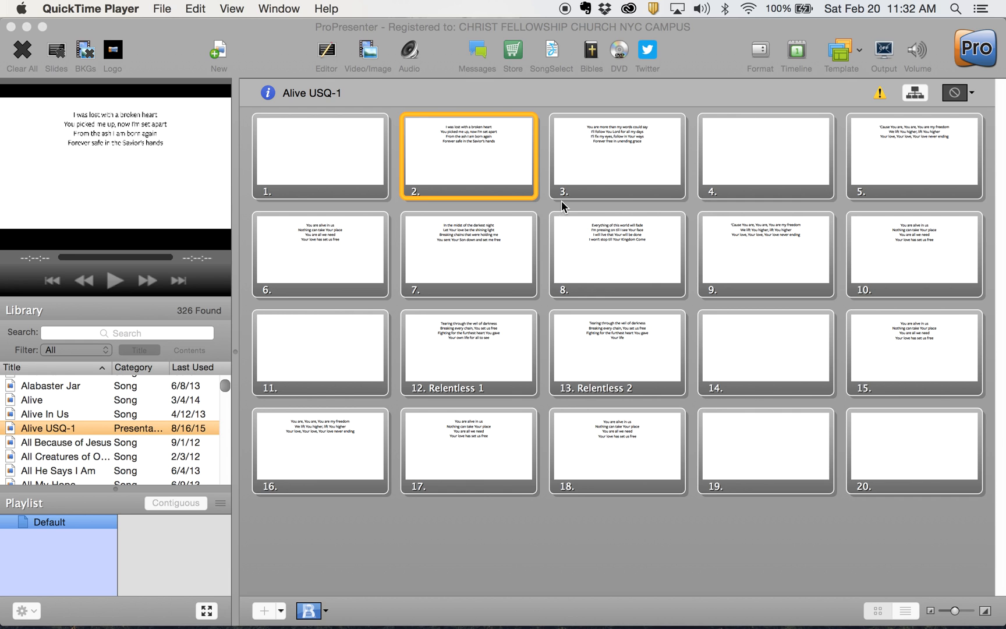
- Show the template group list to reach Liberty Worship Slides
left_click(841, 52)
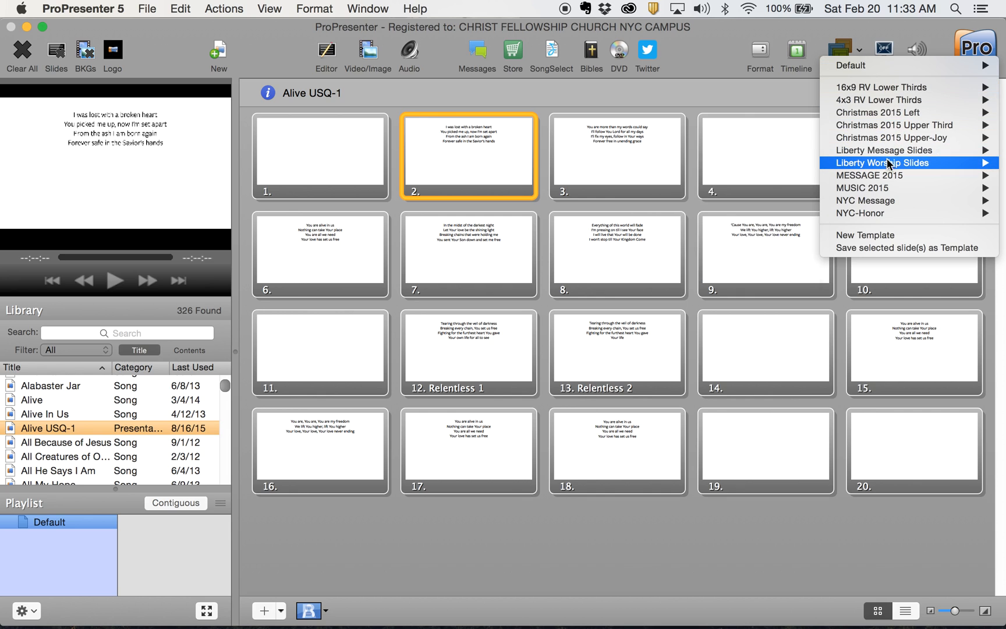
mouse_move(882, 162)
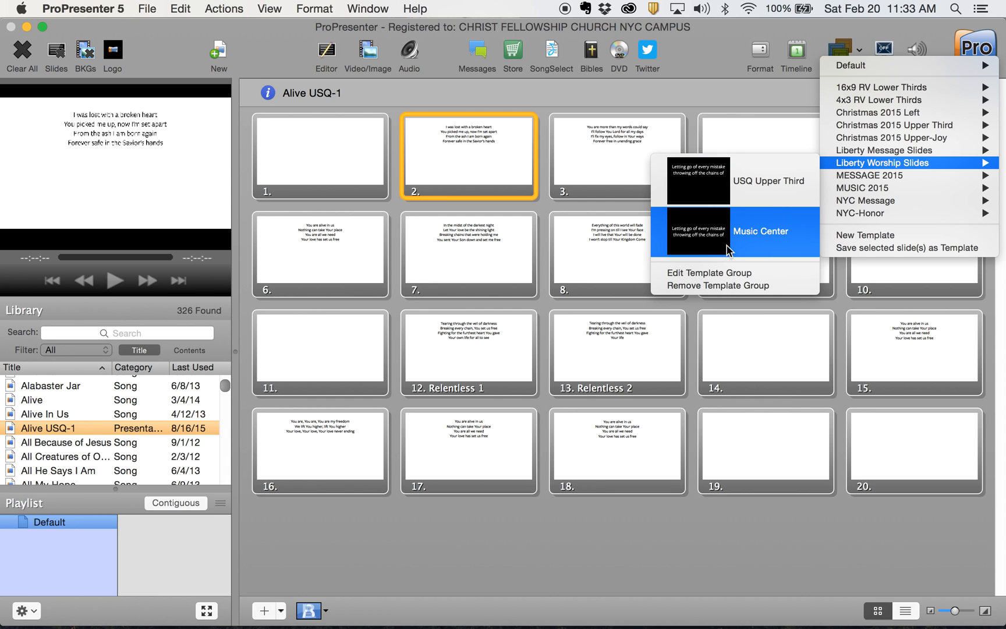
mouse_move(723, 272)
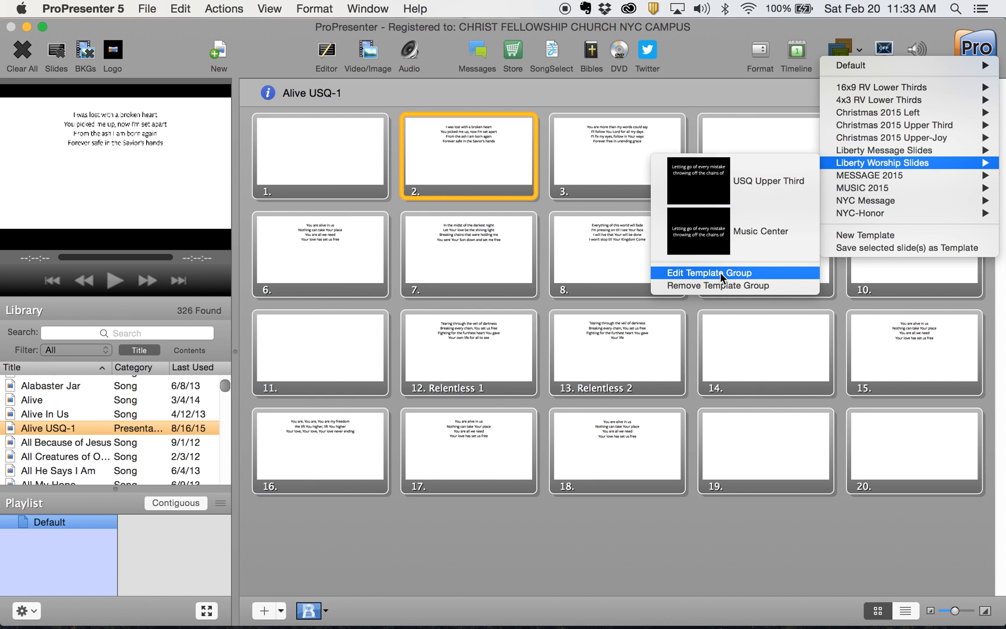
- Edit the Liberty Worship Slides template group in the Template Editor
left_click(705, 272)
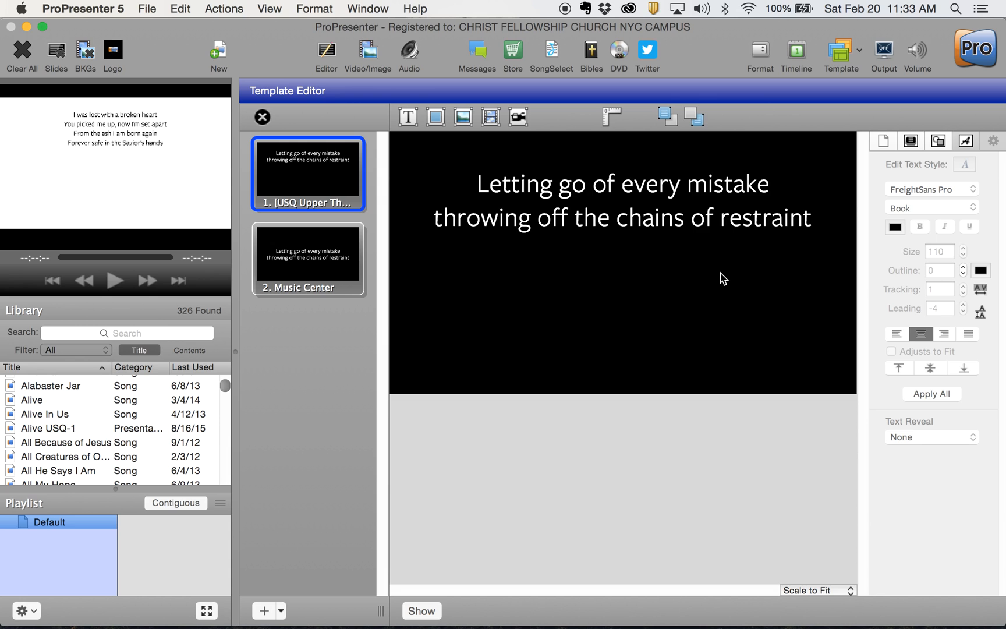
mouse_move(321, 241)
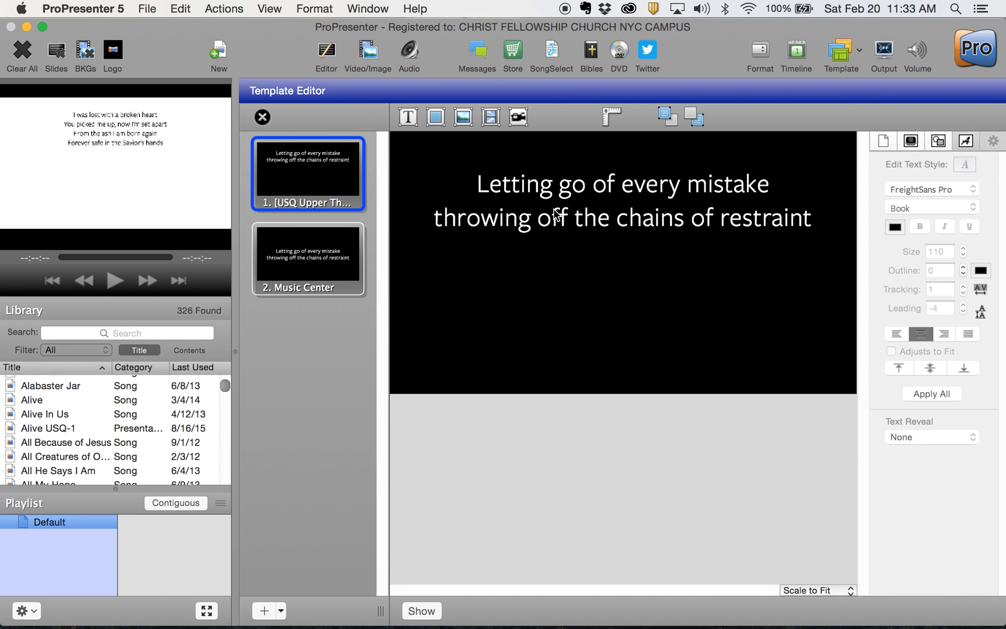
mouse_move(701, 197)
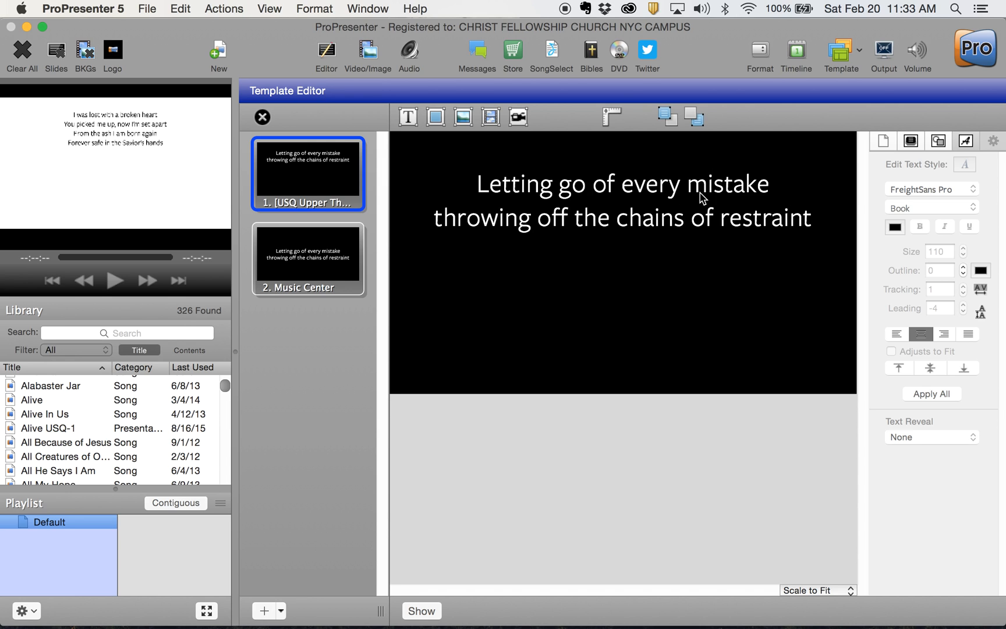
mouse_move(527, 204)
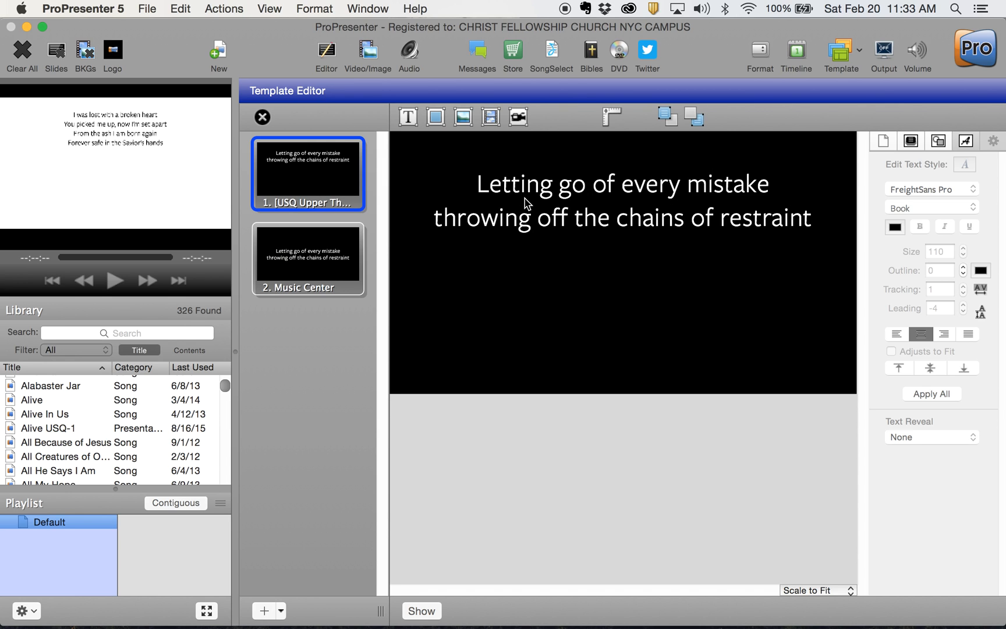
mouse_move(485, 263)
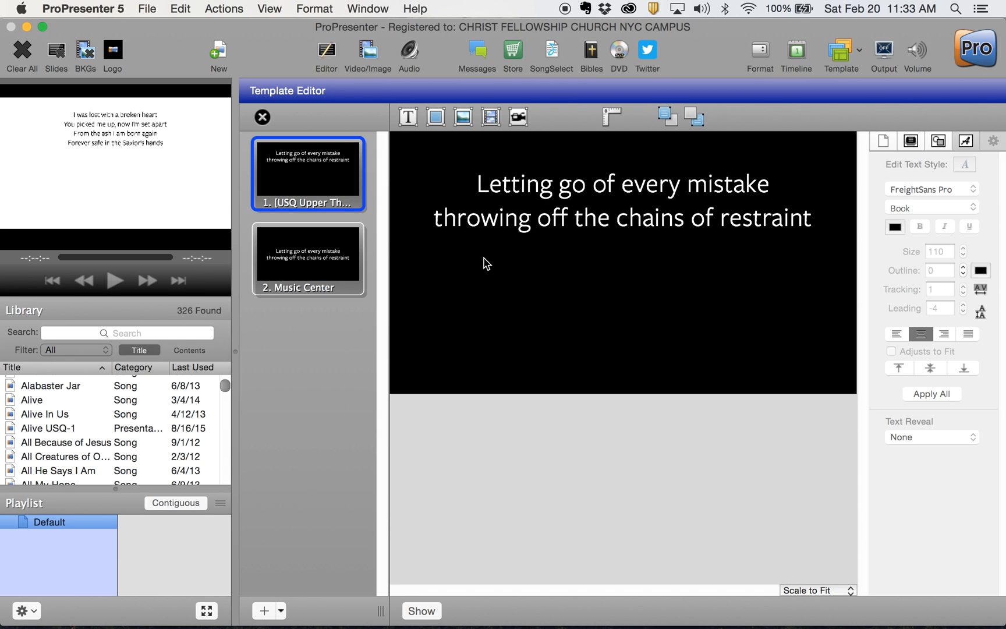
mouse_move(526, 245)
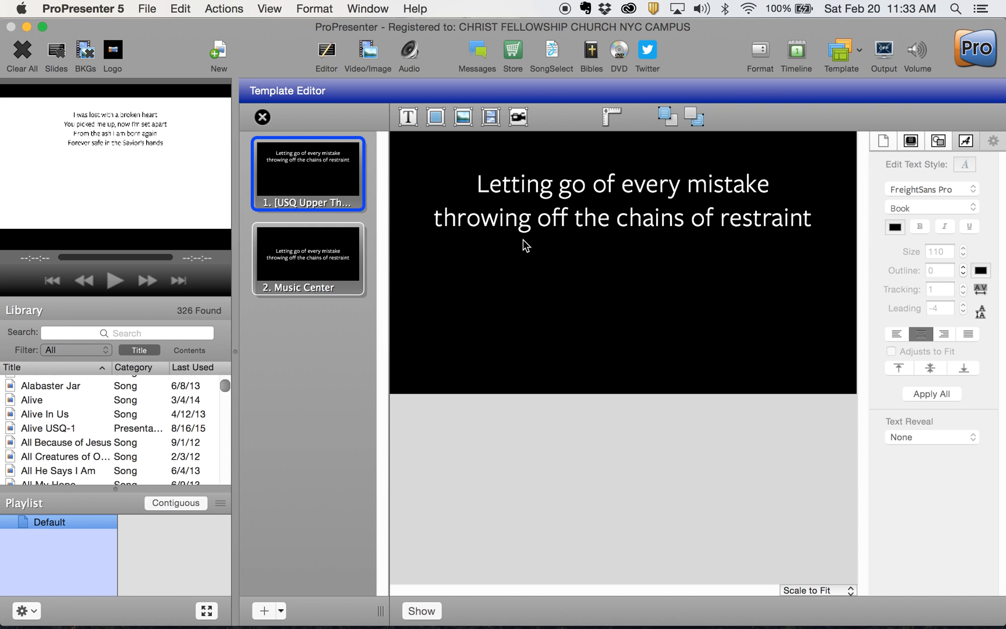
mouse_move(315, 166)
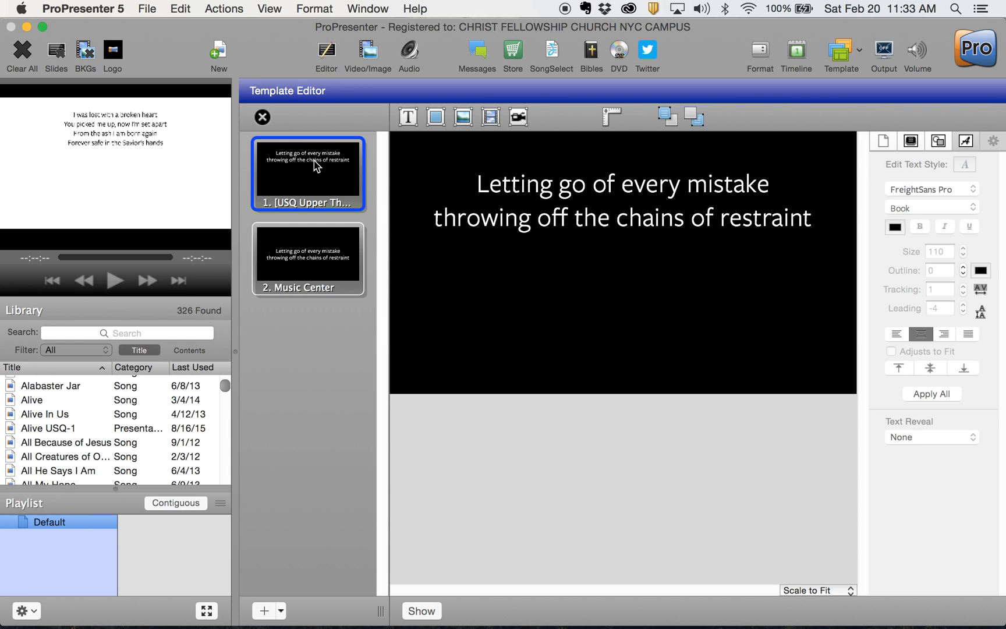
- Copy and paste the USQ Upper Third template, then select the new second template
right_click(307, 167)
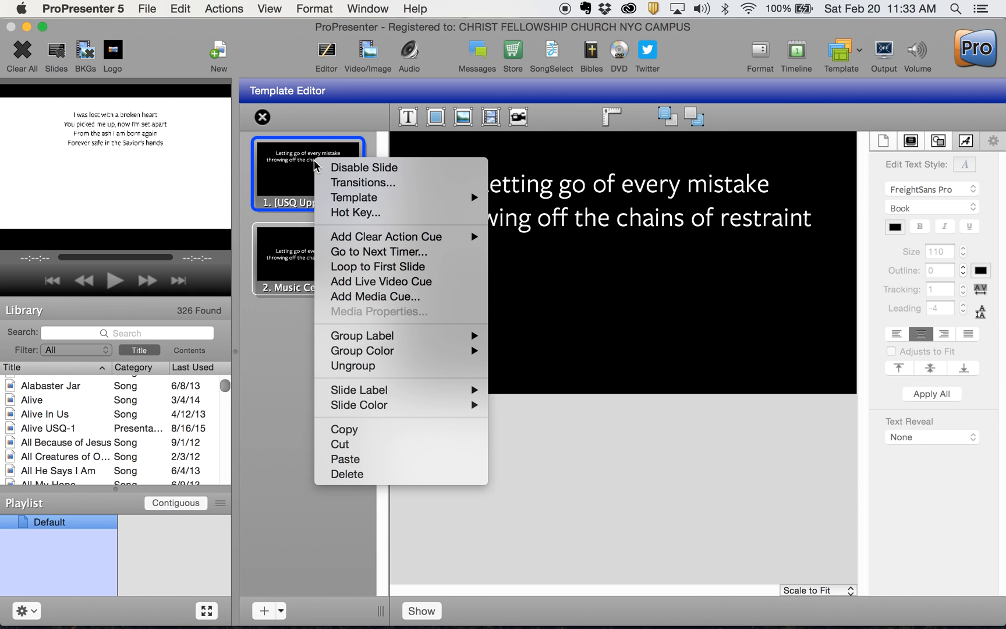
mouse_move(337, 422)
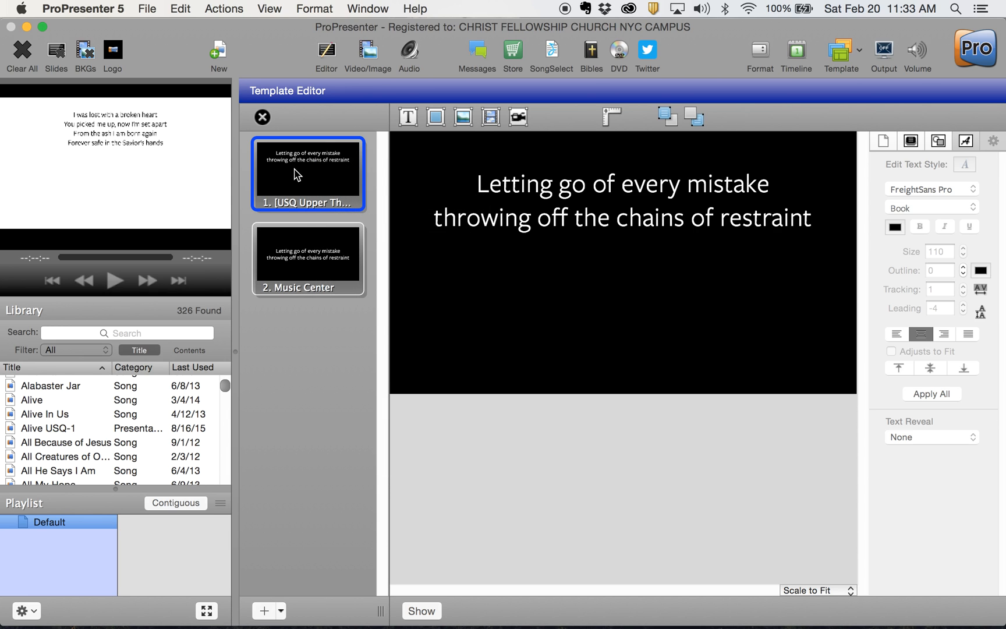
right_click(308, 174)
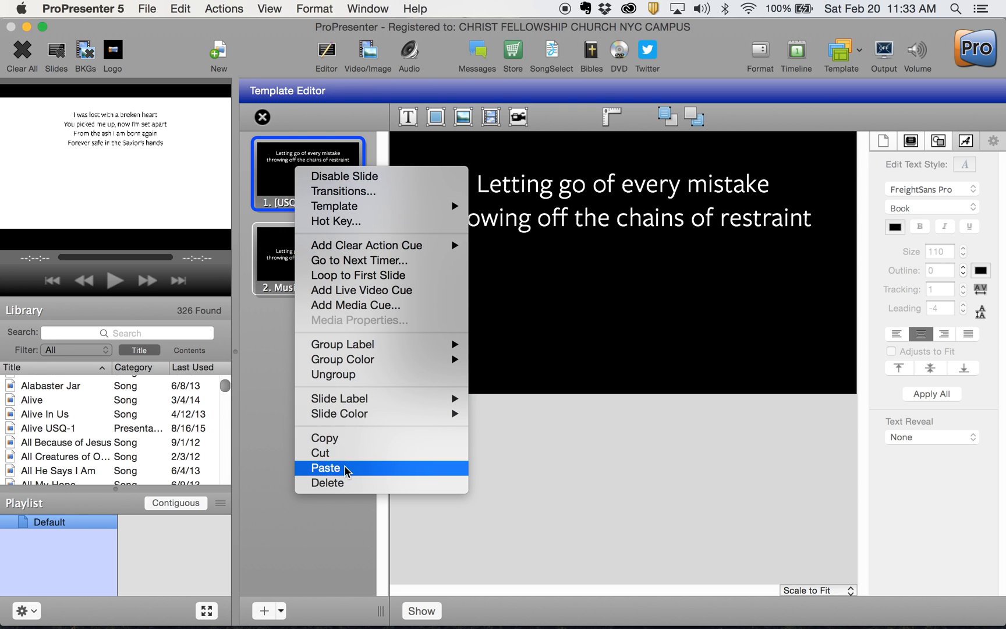
left_click(327, 467)
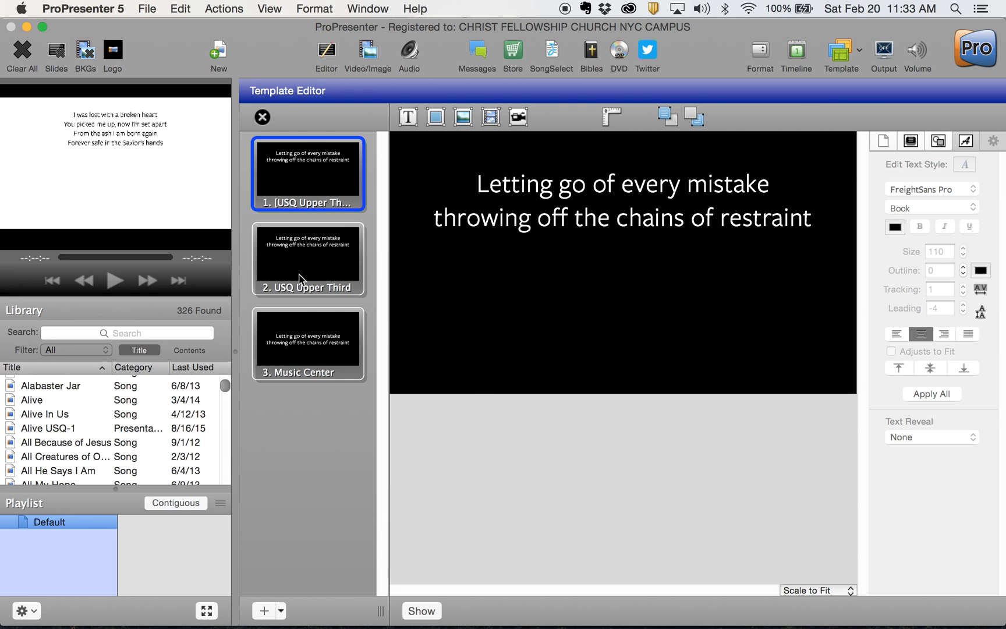
left_click(307, 258)
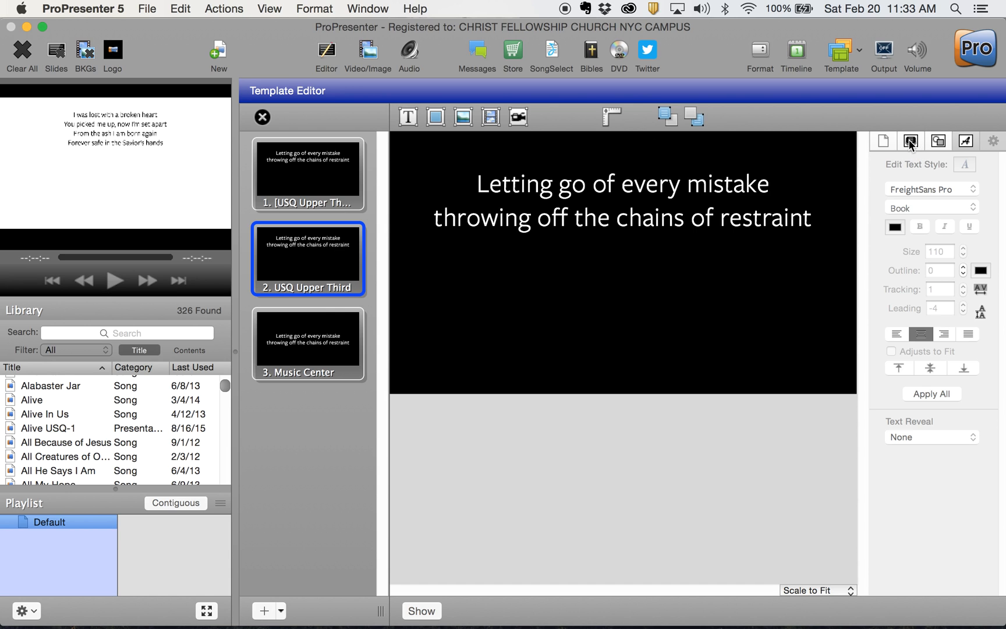
- Set the duplicate template's slide label to 'Upper Third (Blk Font)'
left_click(910, 141)
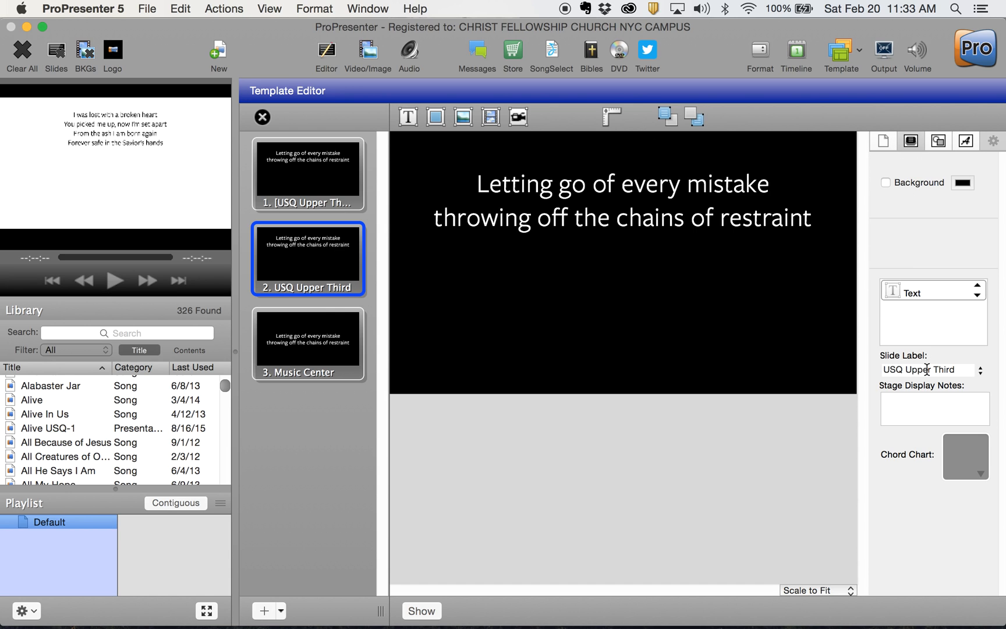
left_click(927, 370)
type(" (Blk Font)")
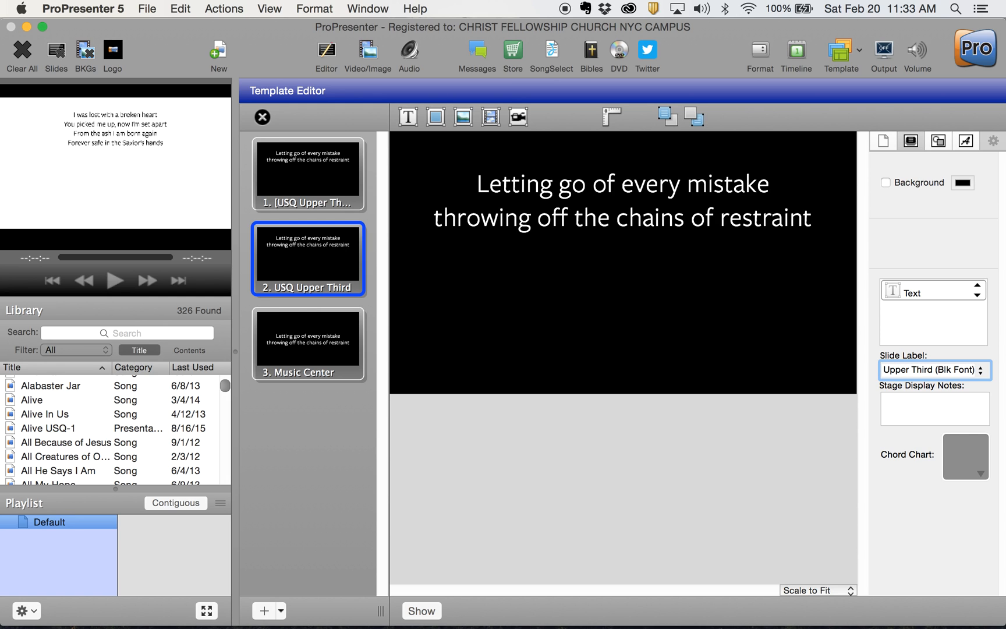
left_click(933, 409)
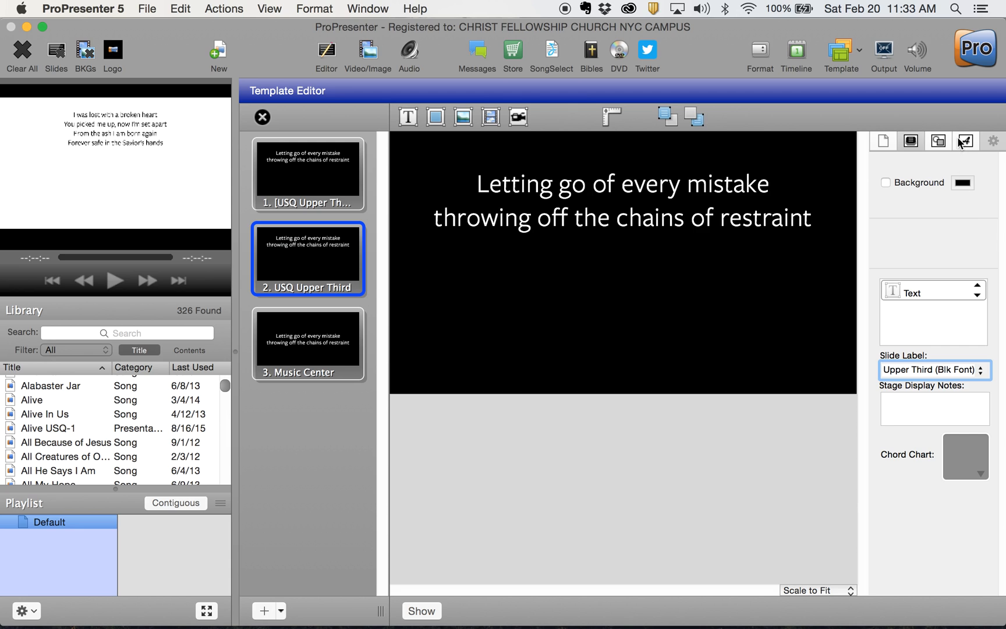
- Select the duplicate template's lyric text in the text inspector to restyle its colour
left_click(964, 141)
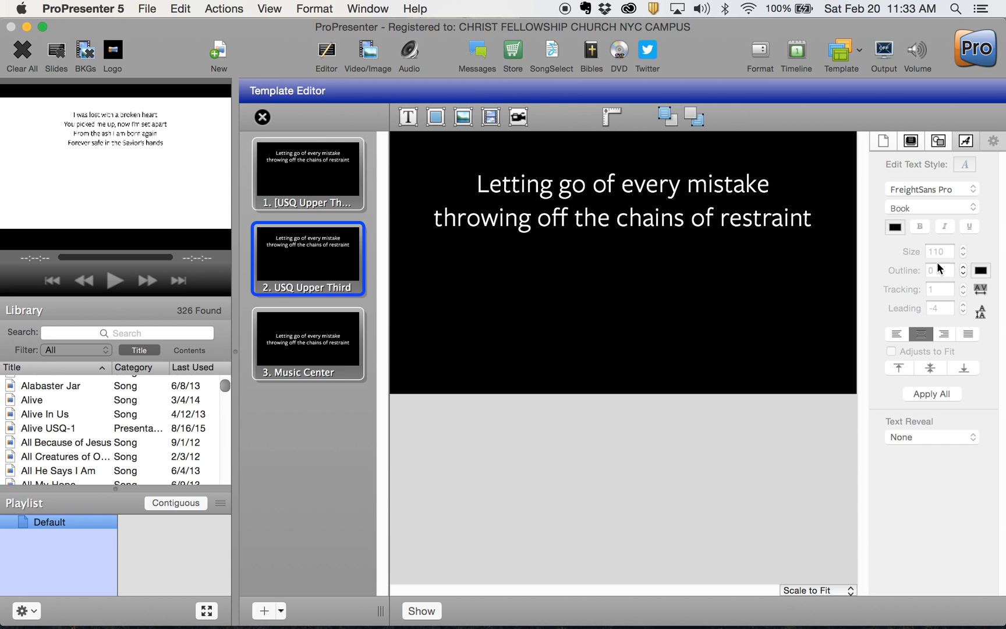
mouse_move(620, 204)
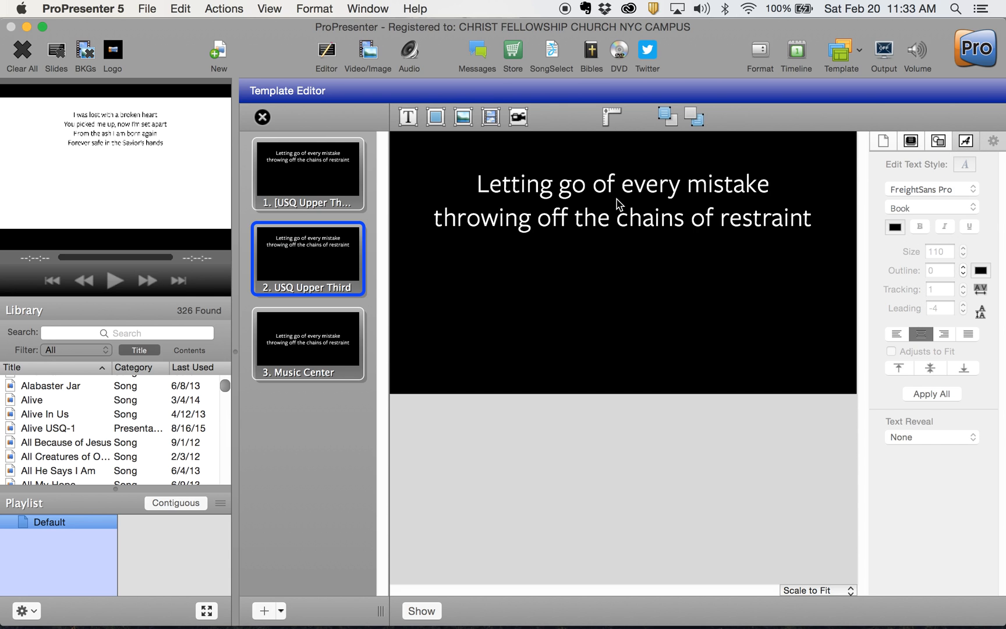
left_click(622, 200)
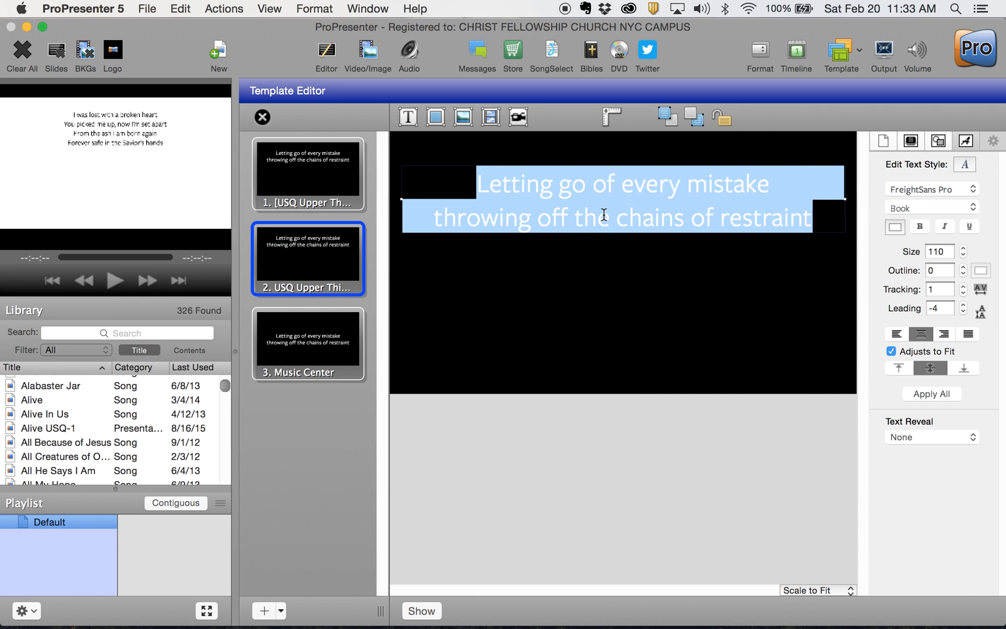
mouse_move(895, 234)
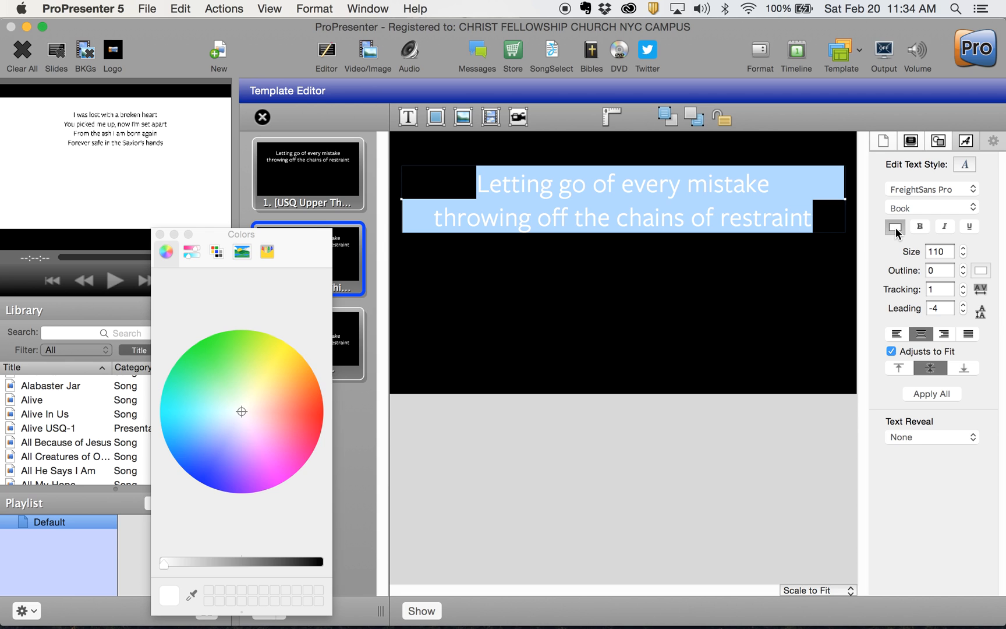
mouse_move(167, 573)
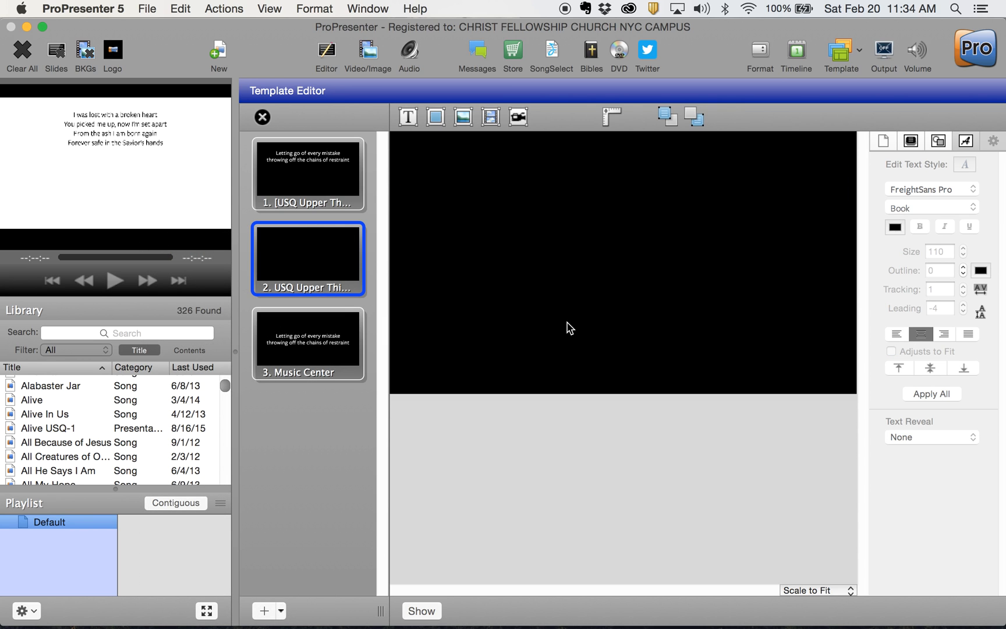
mouse_move(913, 154)
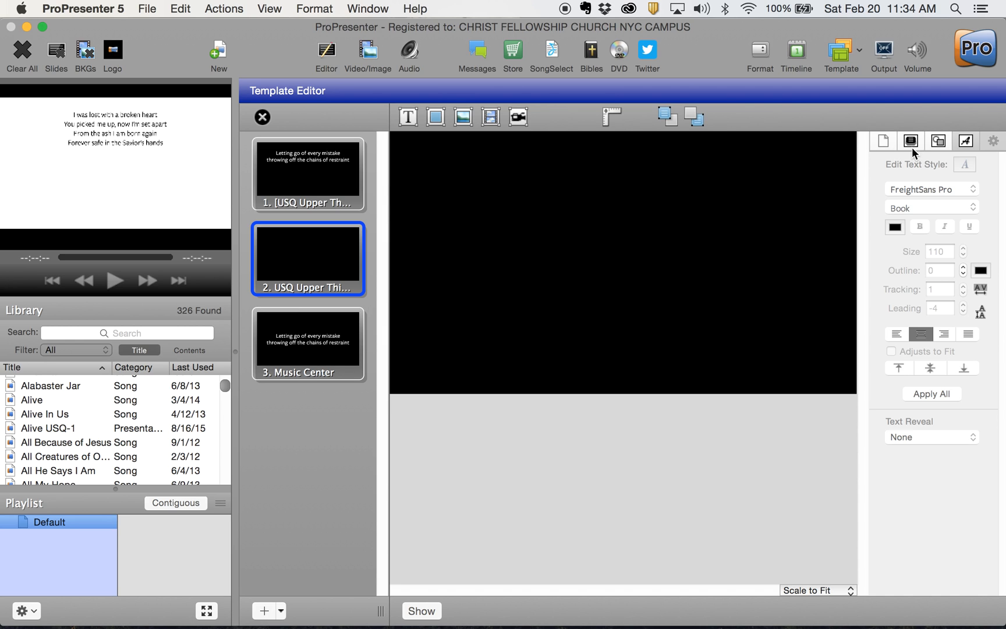
- Enable the duplicate template's slide background and choose its colour
left_click(910, 141)
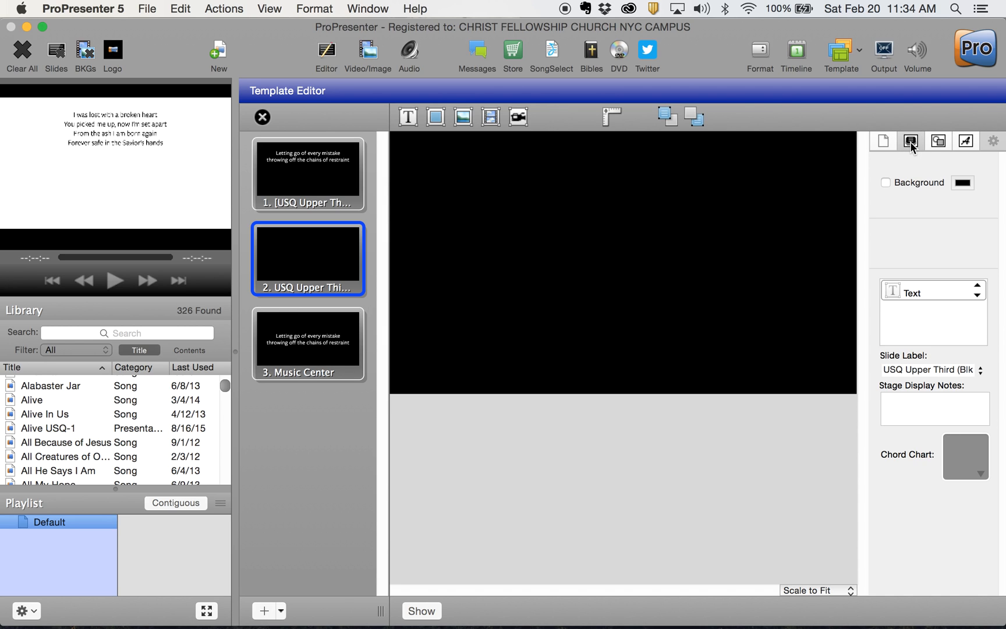
left_click(886, 183)
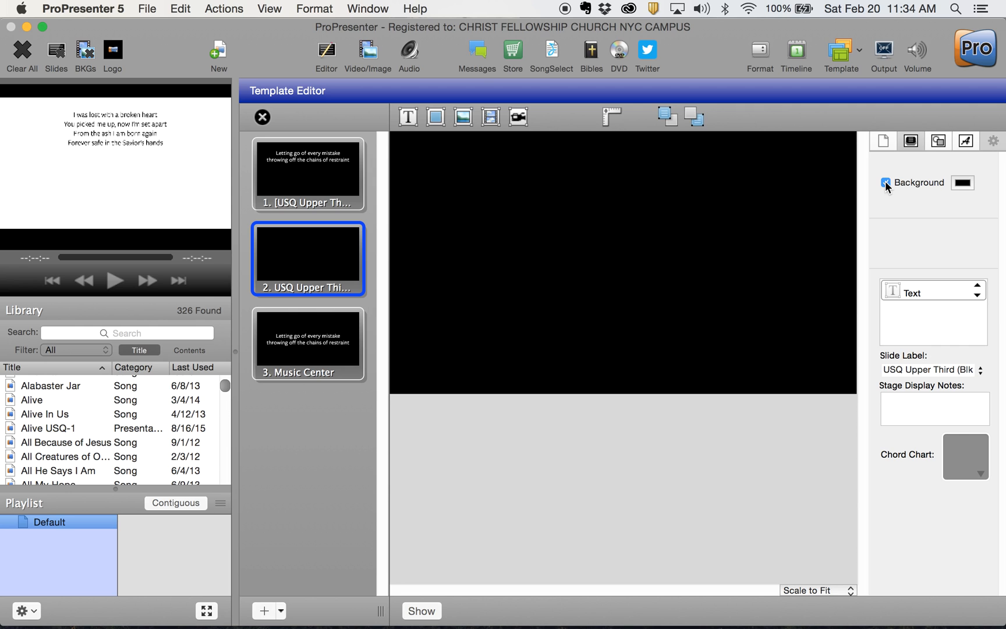
left_click(961, 182)
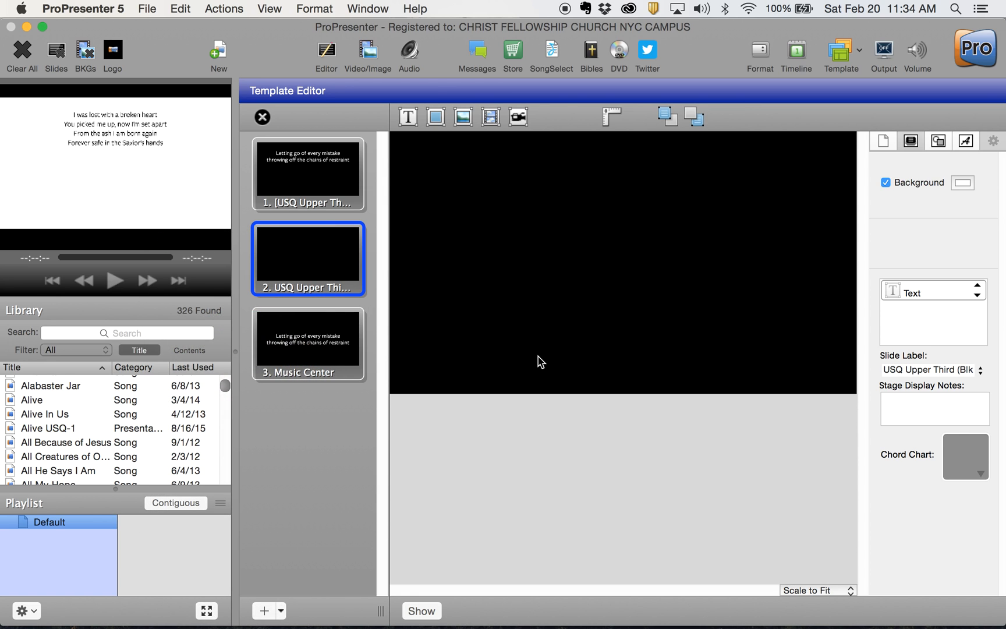
mouse_move(329, 353)
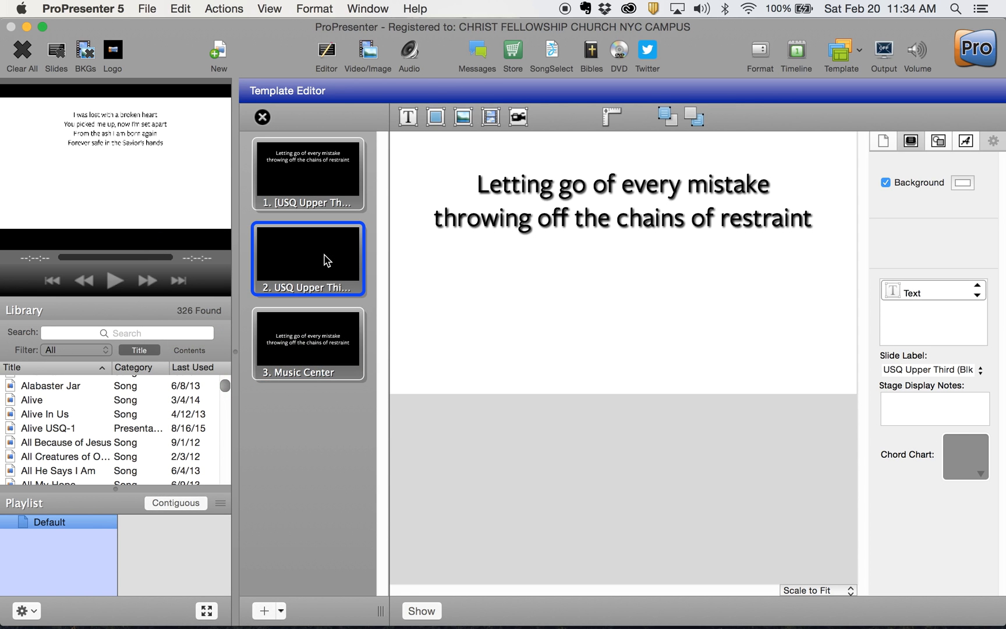
mouse_move(773, 341)
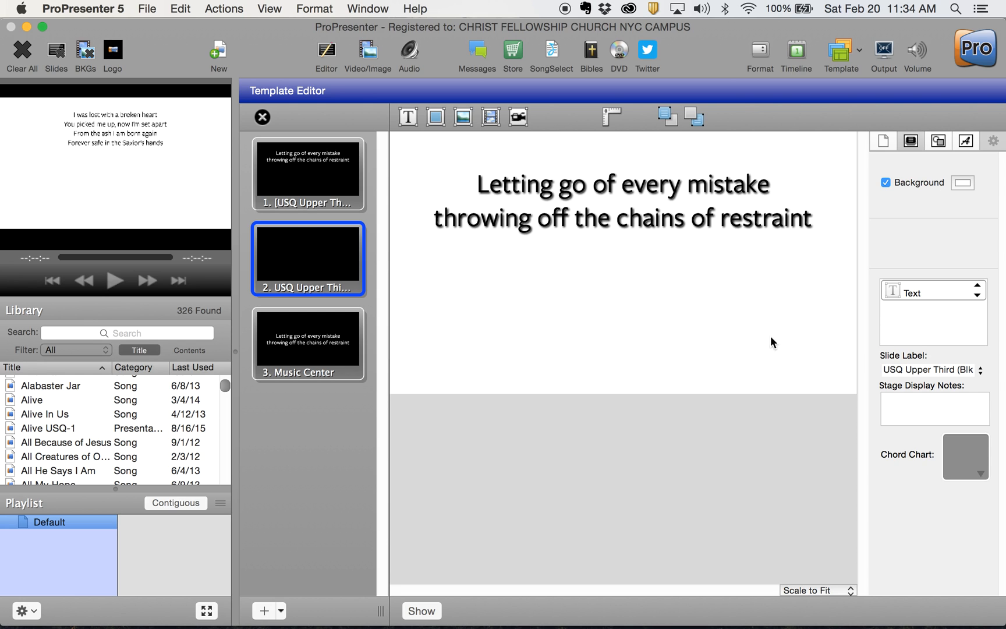
mouse_move(620, 227)
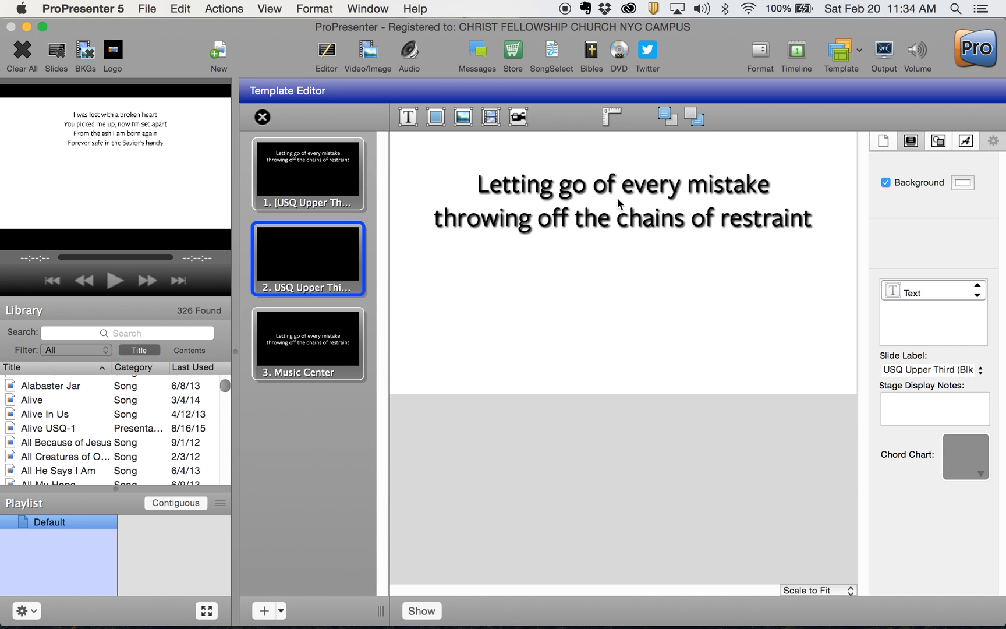
mouse_move(486, 195)
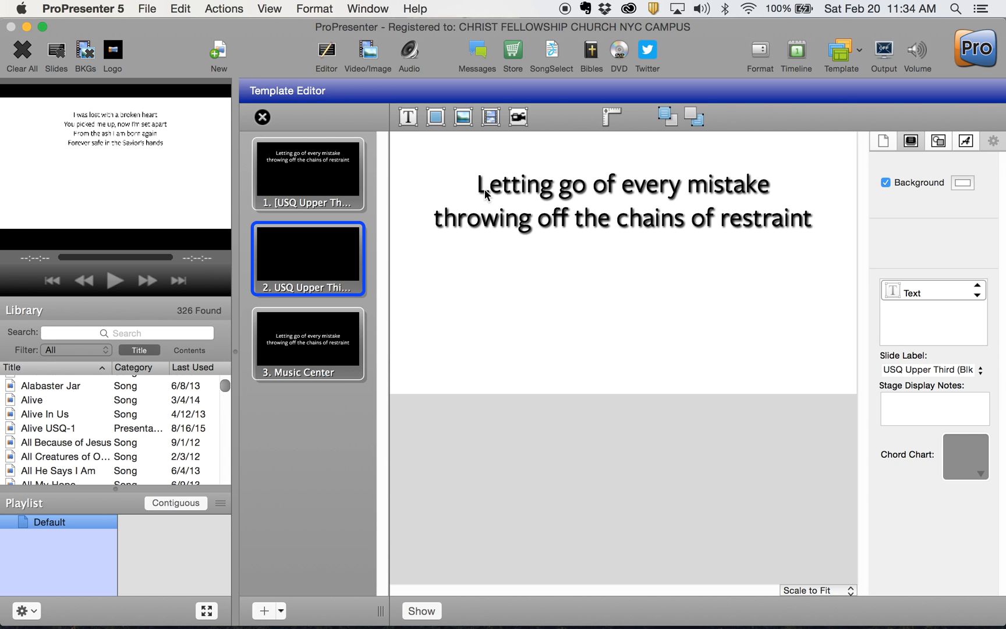
mouse_move(628, 213)
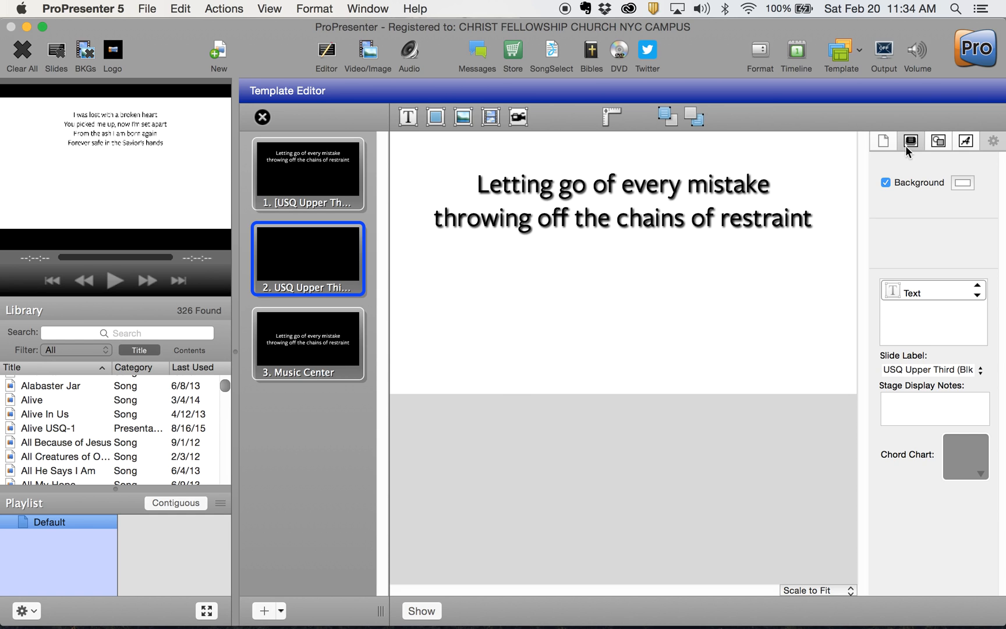
mouse_move(937, 152)
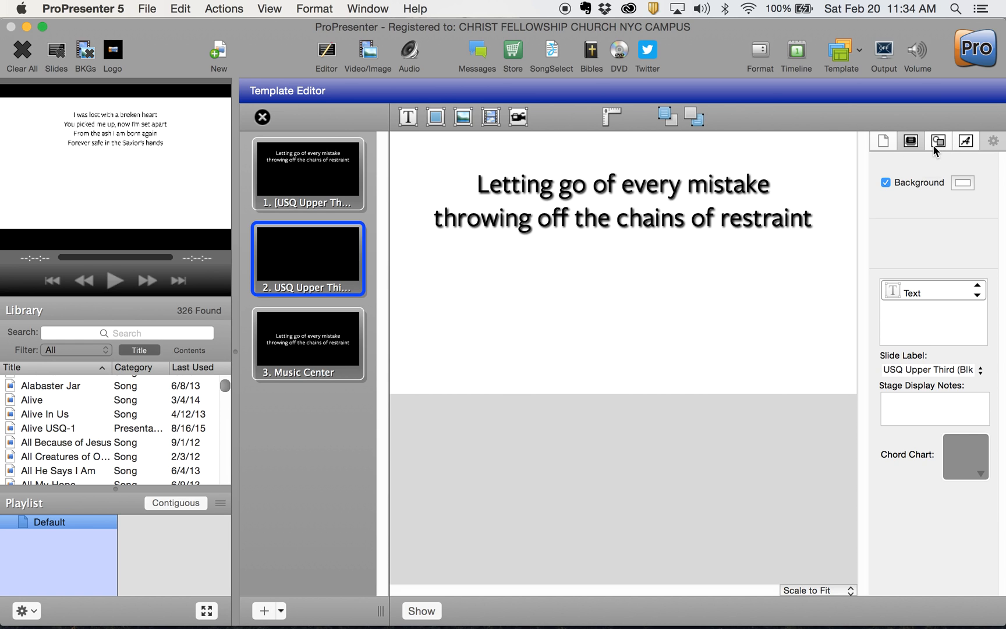
- Turn off the drop shadow on the duplicate template's lyric text box
left_click(937, 140)
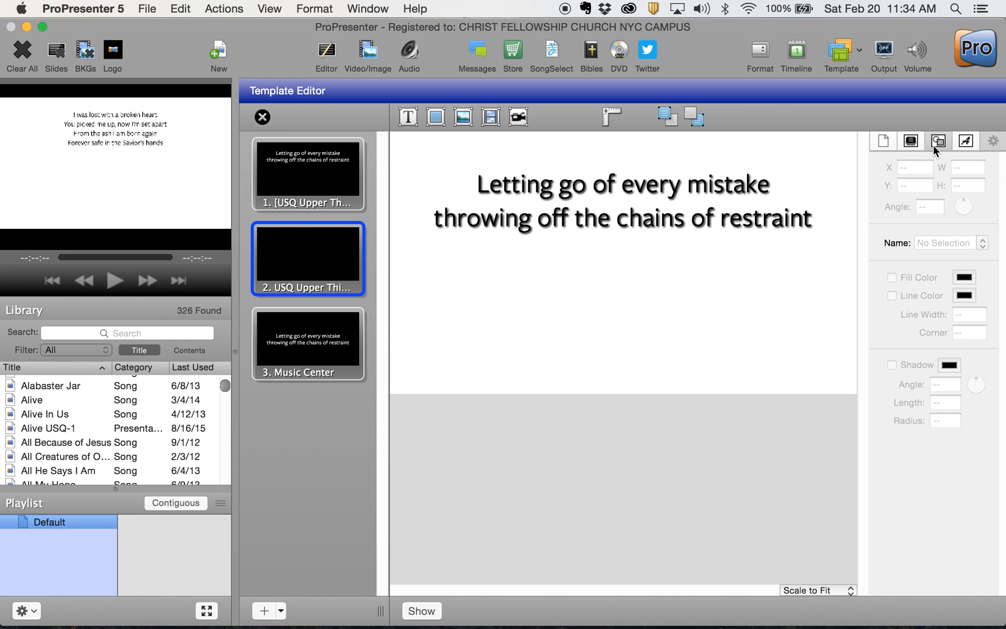
mouse_move(654, 224)
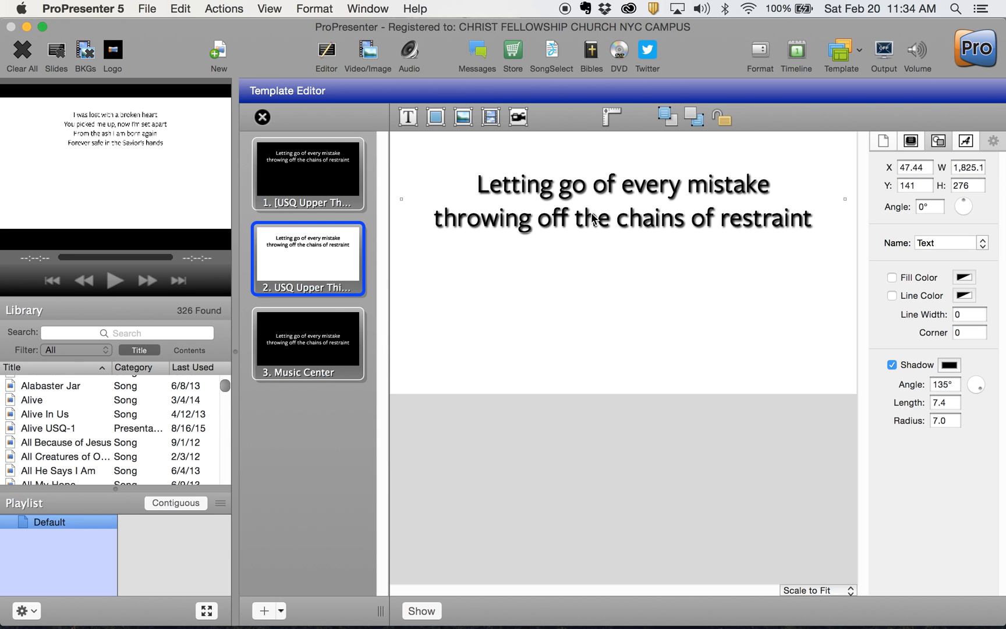
double_click(620, 218)
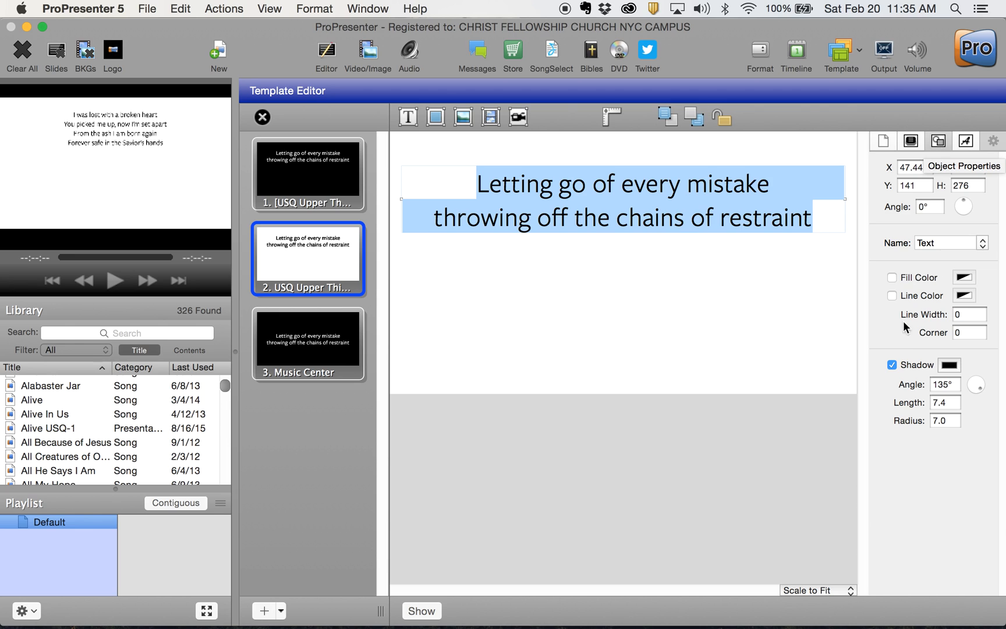
left_click(892, 364)
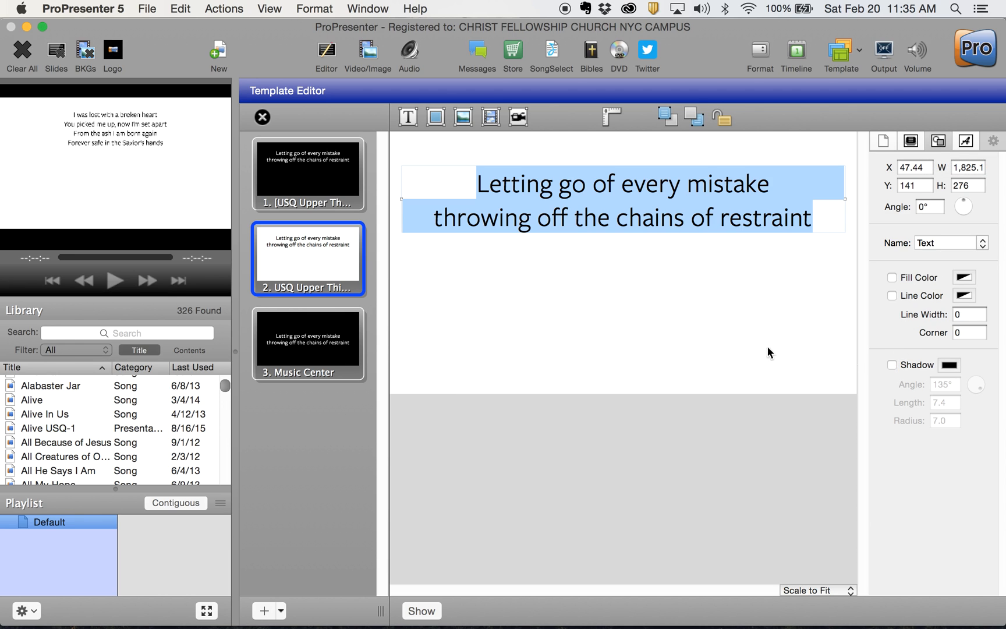
left_click(630, 338)
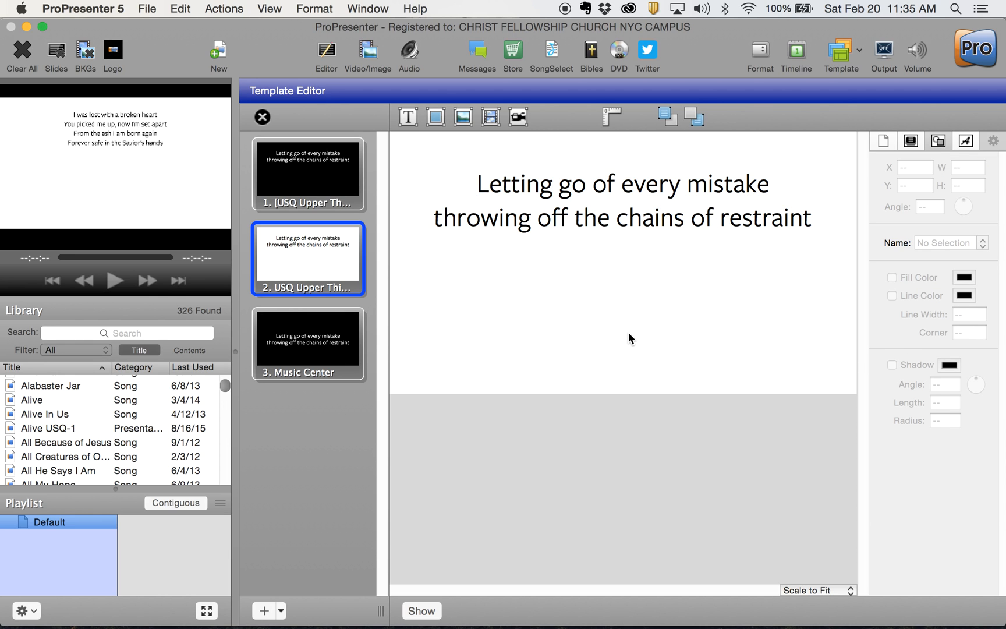
left_click(965, 140)
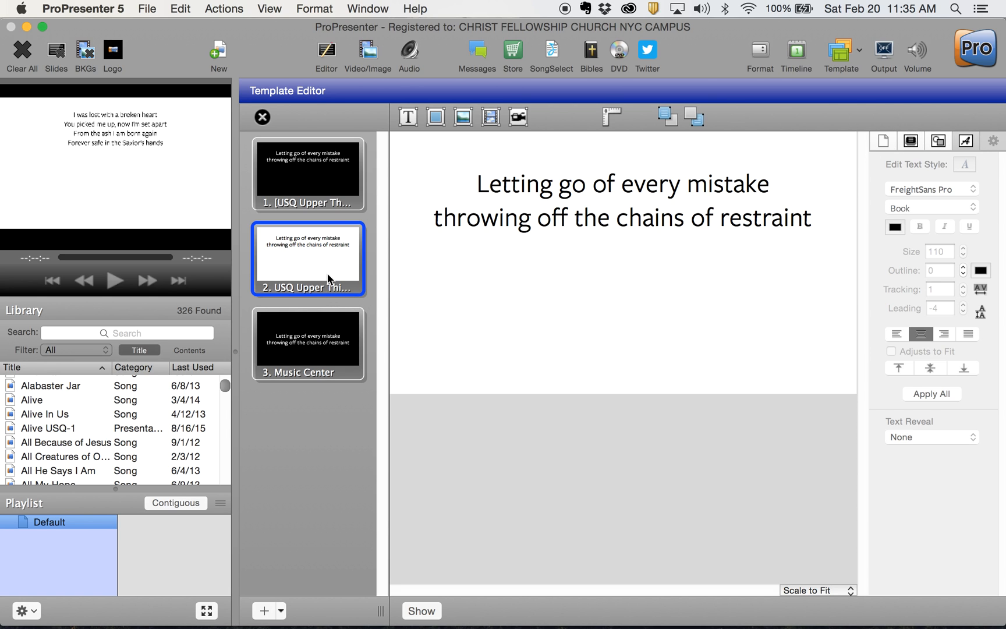
mouse_move(323, 260)
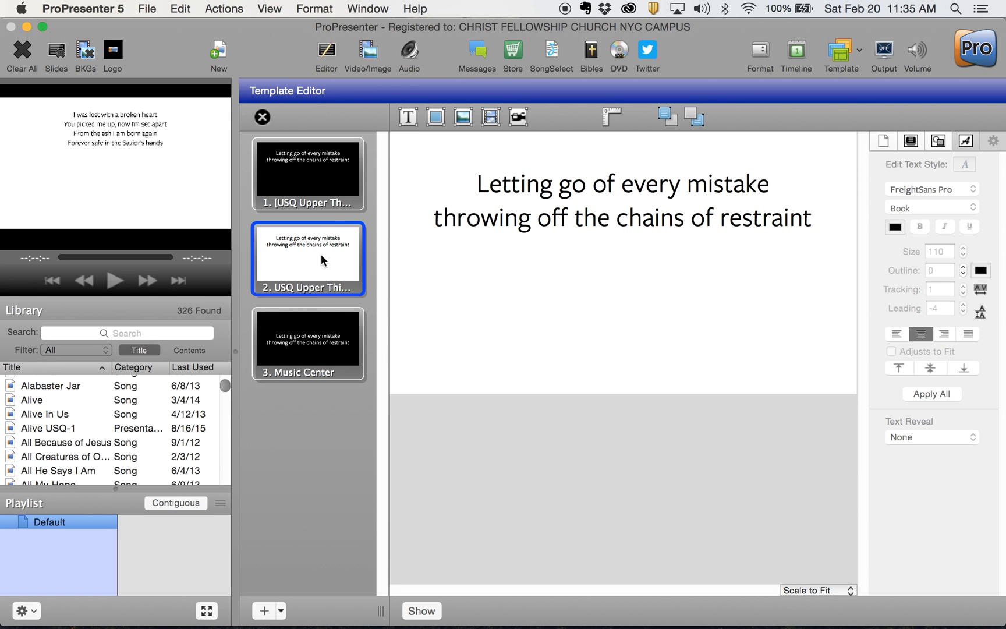
mouse_move(467, 208)
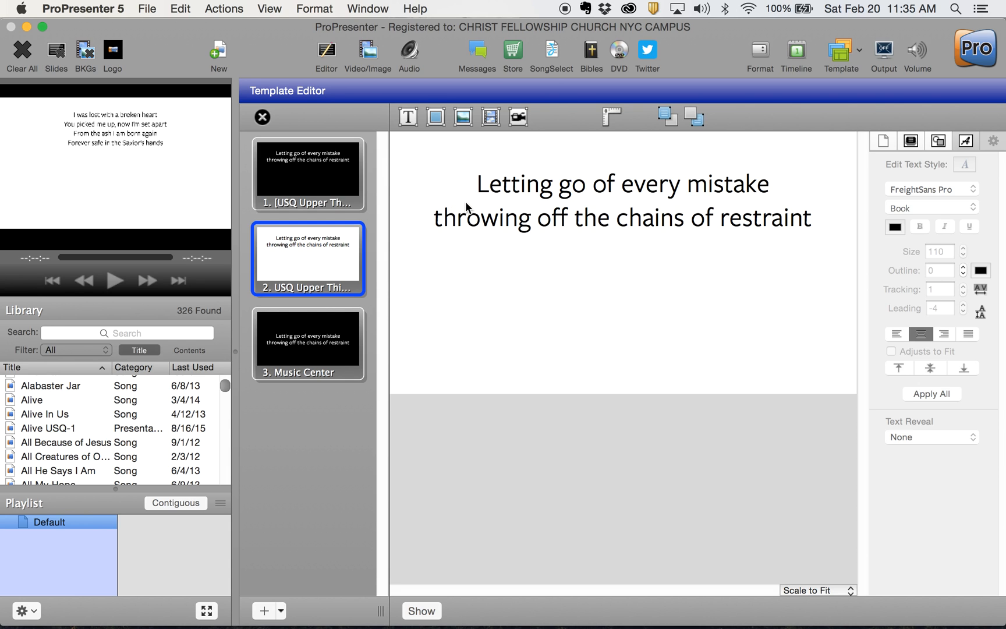
mouse_move(603, 216)
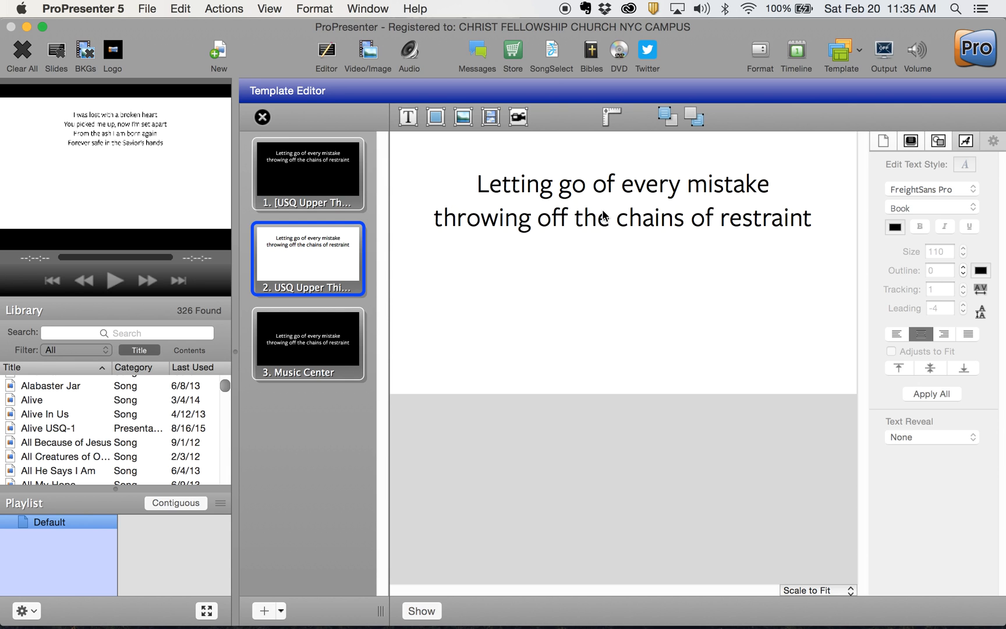
mouse_move(553, 188)
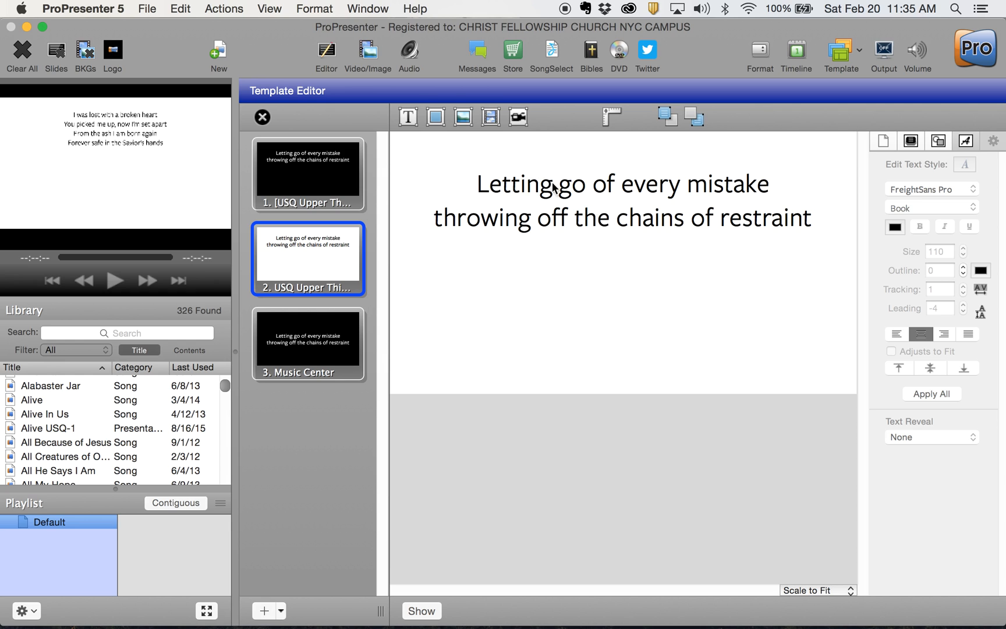
- Capitalise 'Throwing' in the duplicate's lyrics, then select the original USQ Upper Third
left_click(622, 200)
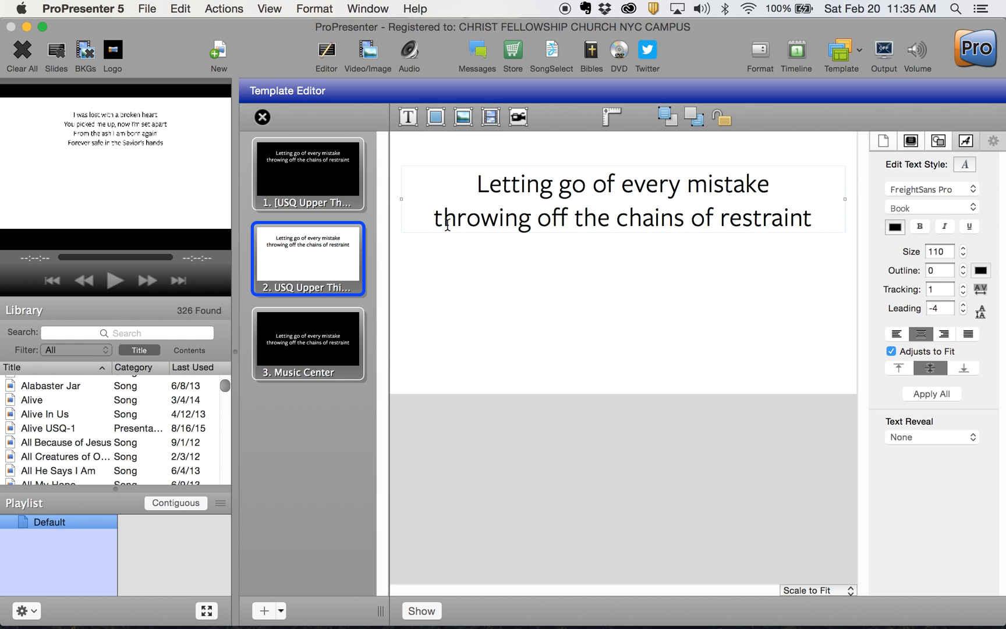
type("T")
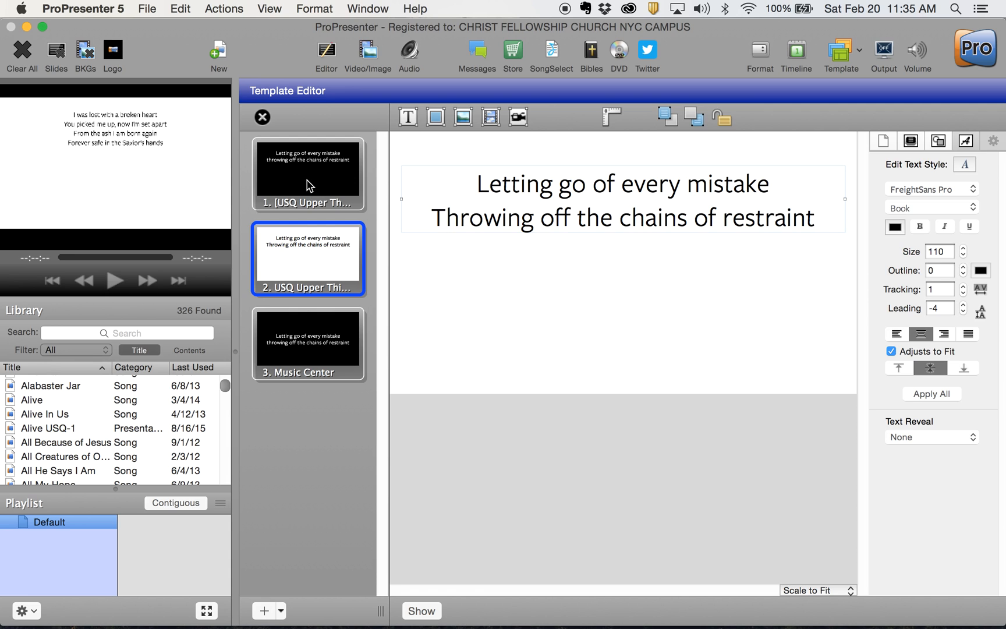
left_click(308, 174)
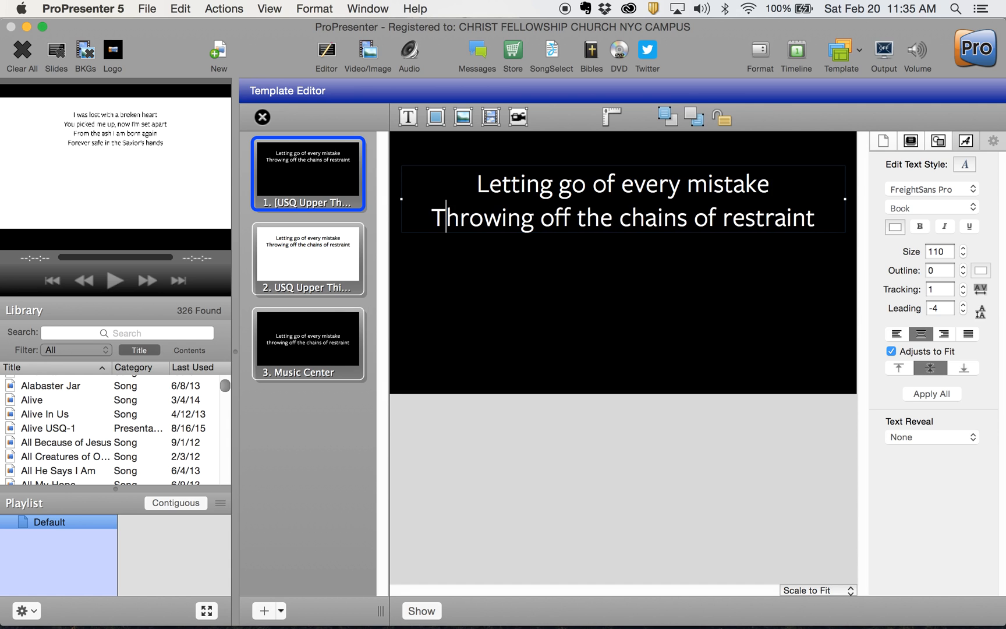
- Select the Music Center template's lyric text box and review its alignment settings
left_click(307, 343)
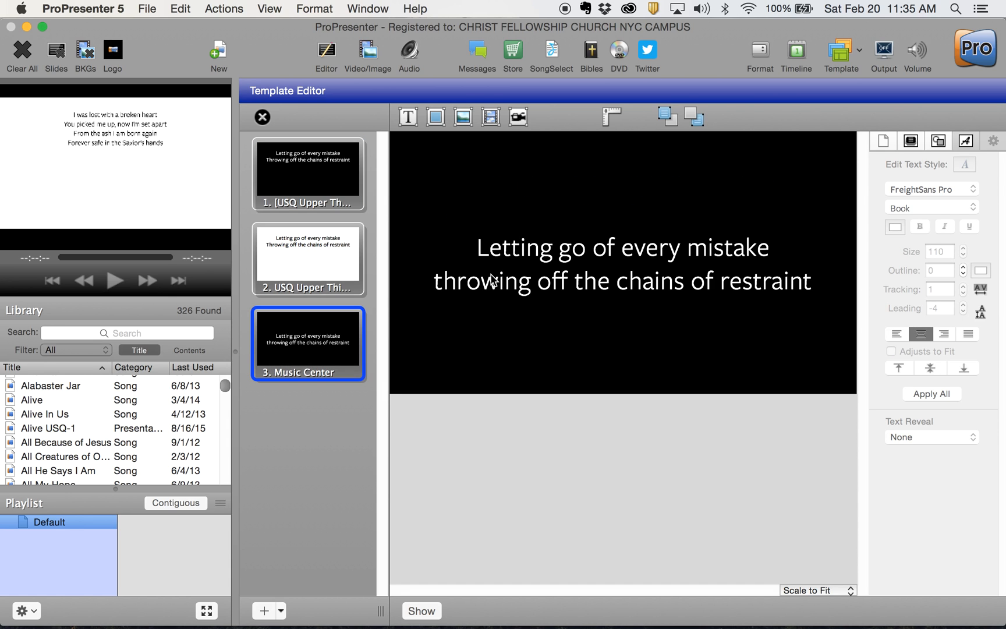
left_click(494, 280)
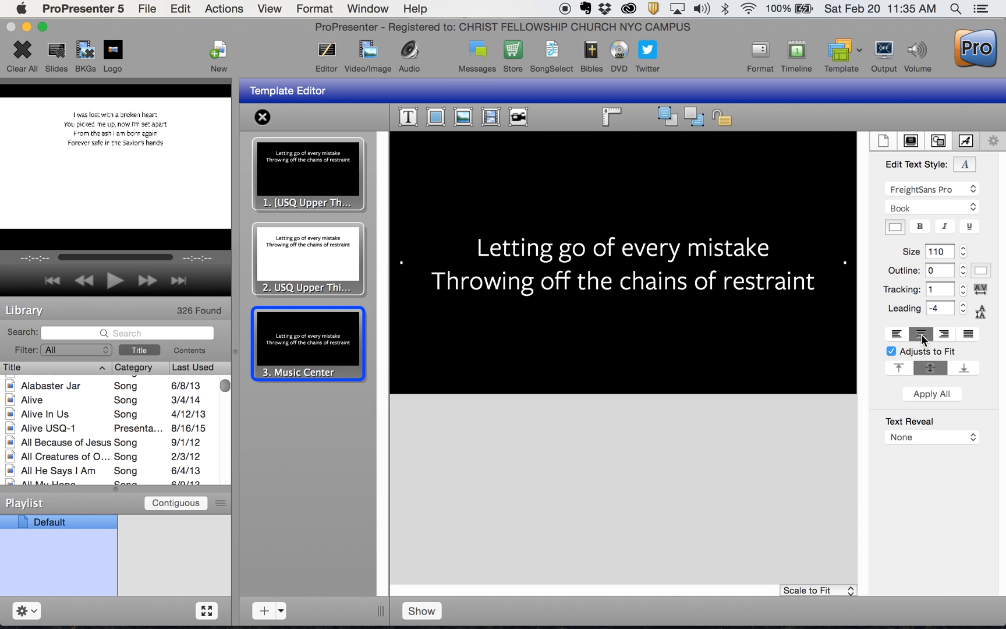
left_click(894, 333)
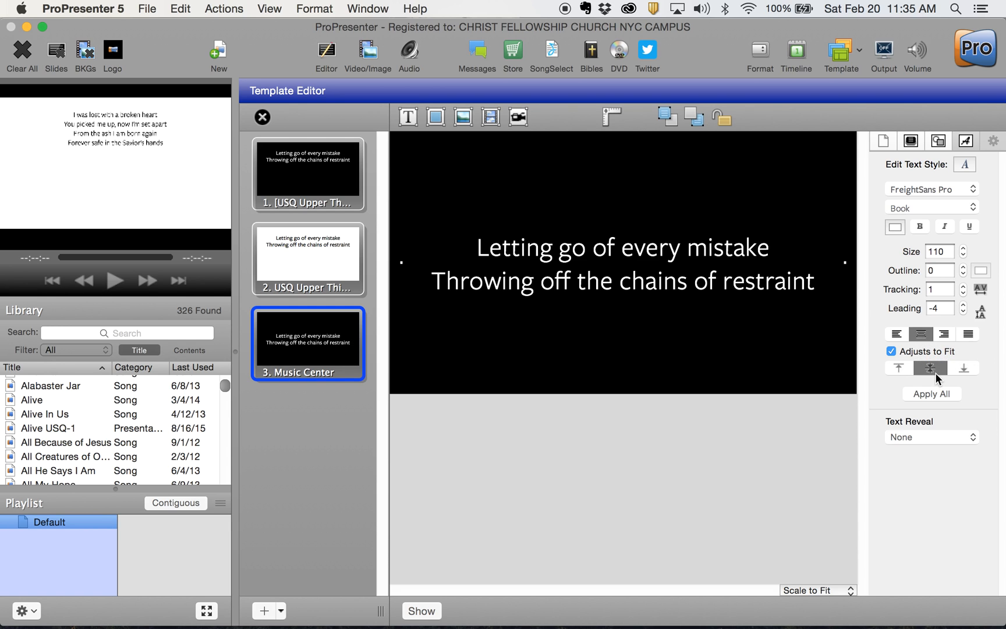
mouse_move(929, 367)
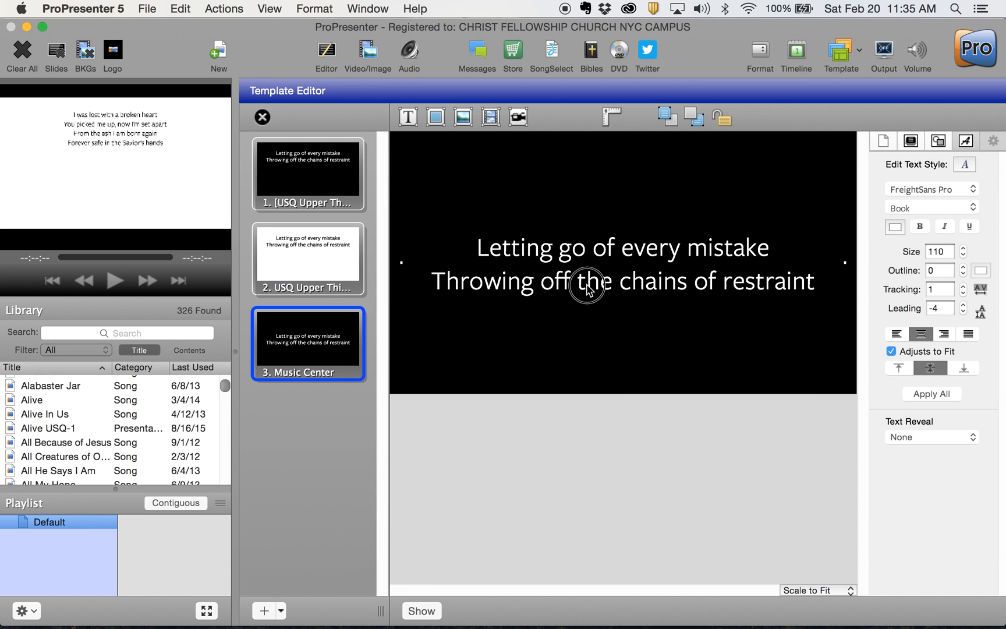
mouse_move(587, 290)
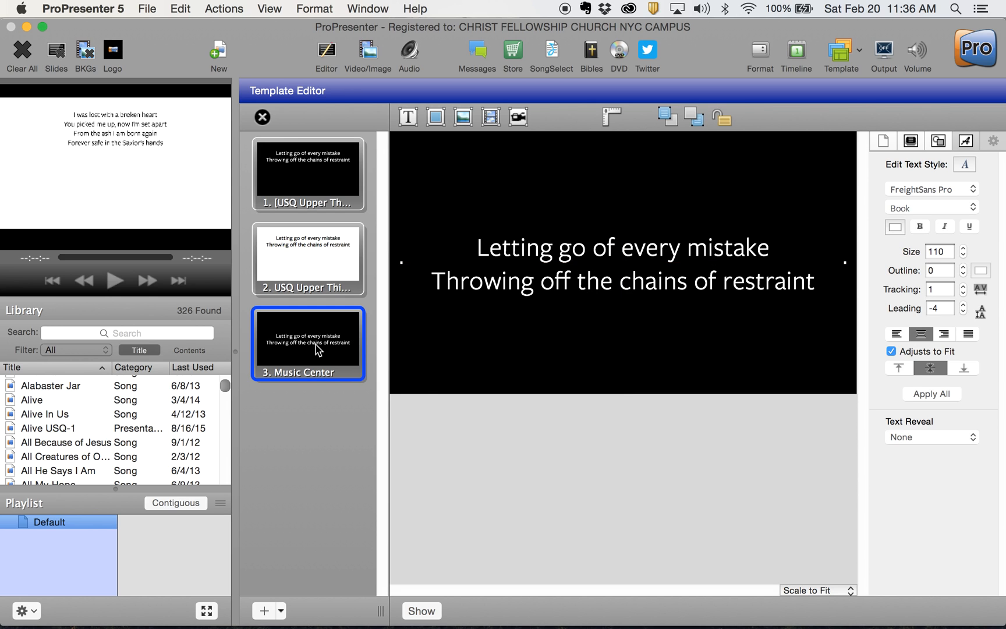
mouse_move(326, 355)
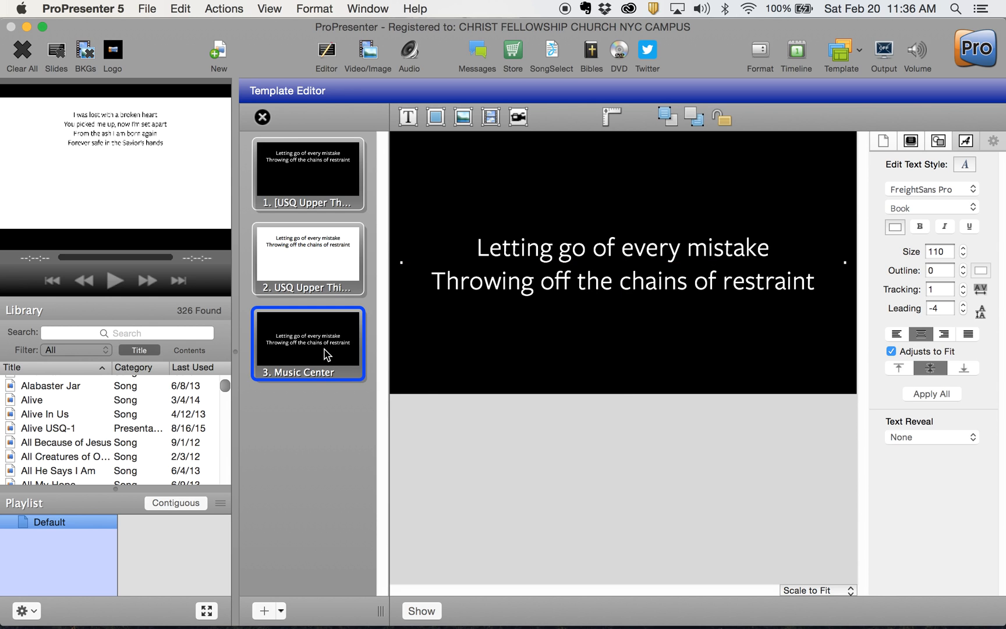
- Duplicate Music Center as template 4 and set its lyric text colour to black
right_click(327, 352)
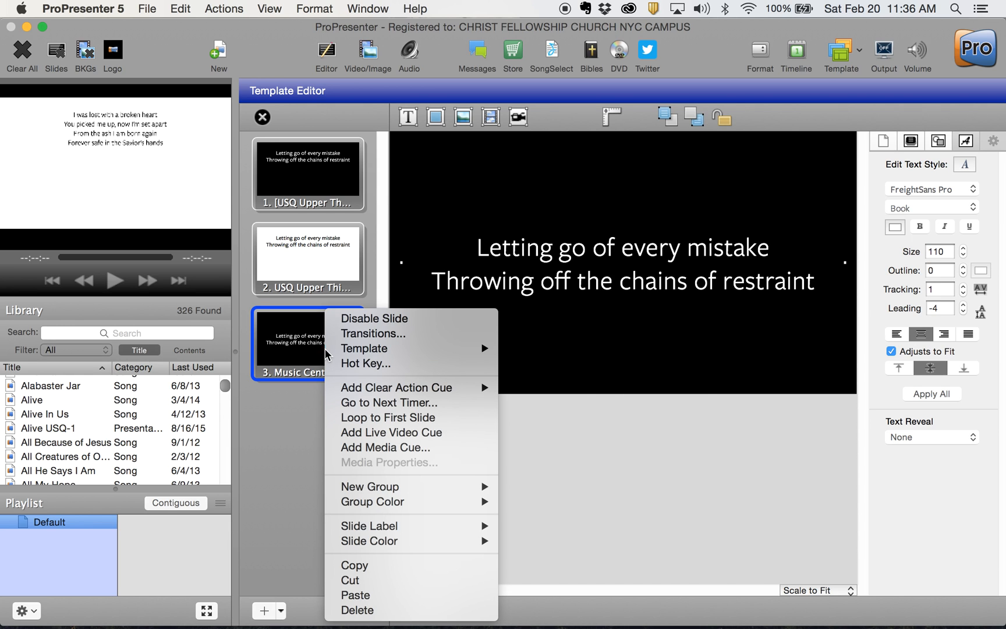
mouse_move(358, 566)
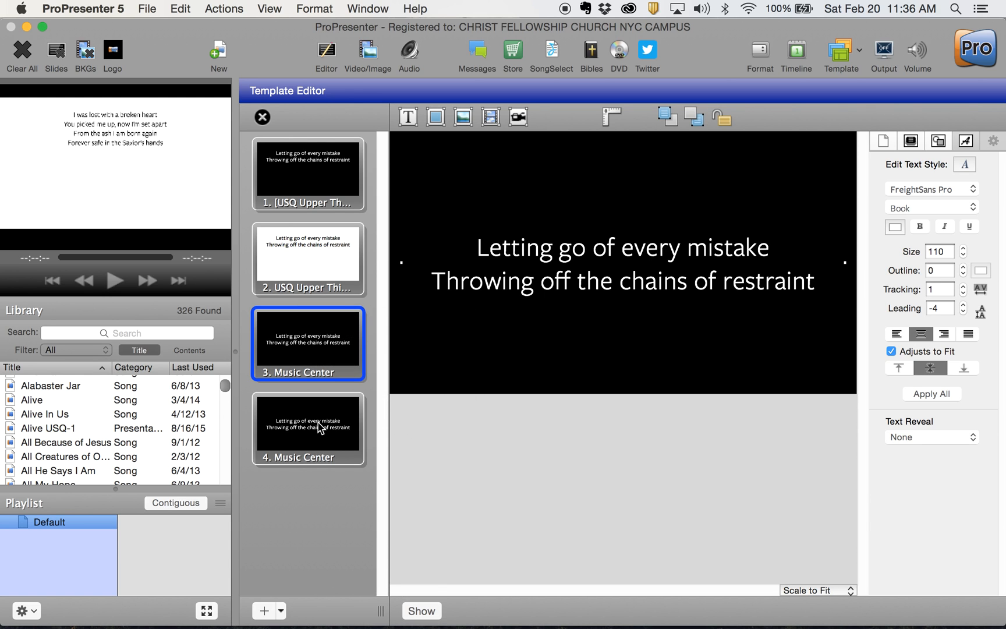
left_click(308, 428)
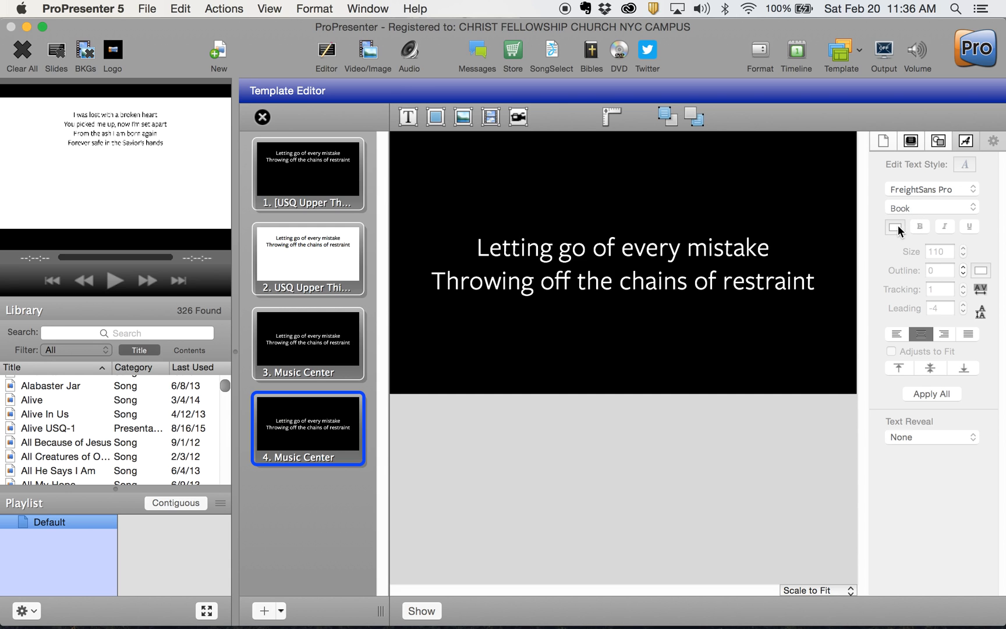
left_click(890, 351)
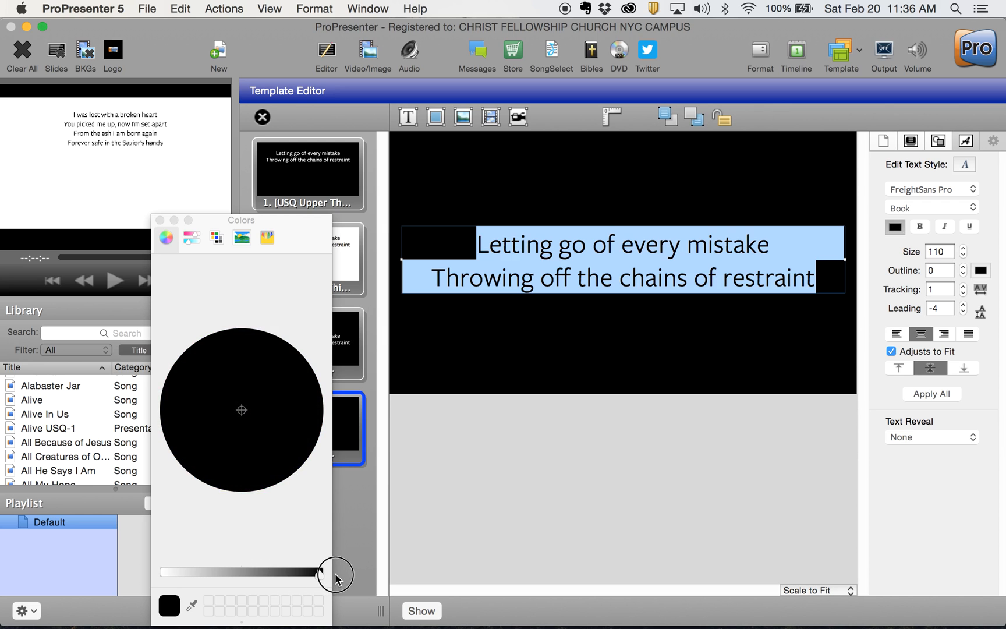
- Enable a white slide background on the Music Center copy behind its black lyrics
left_click(160, 220)
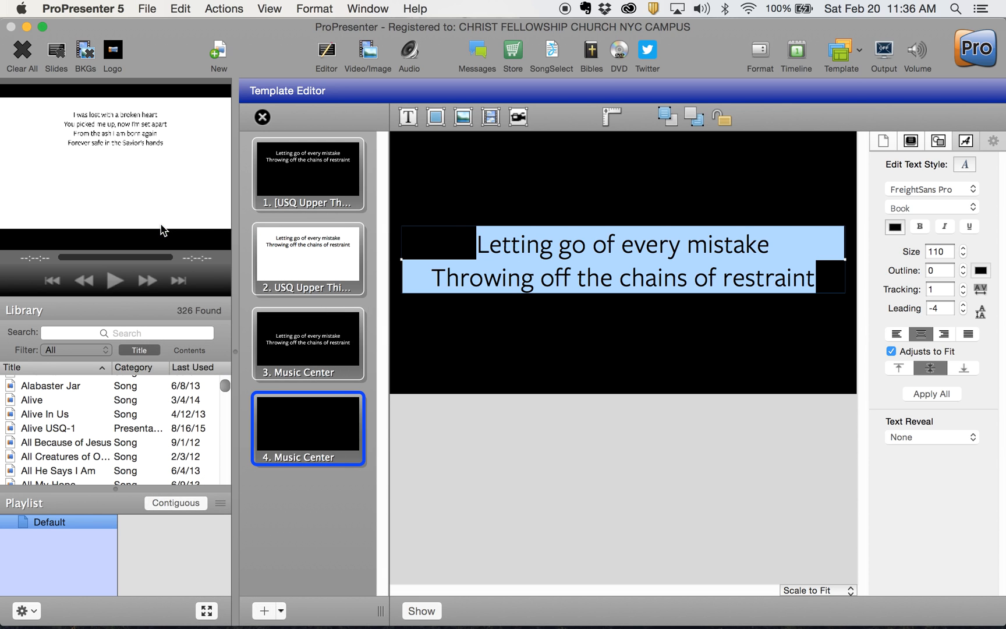
left_click(910, 140)
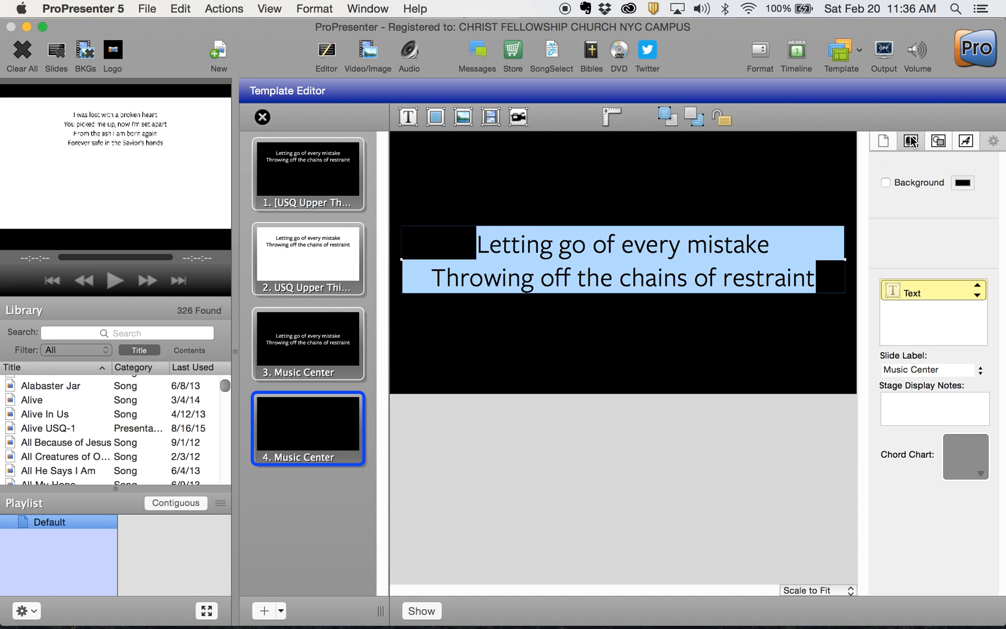
left_click(886, 182)
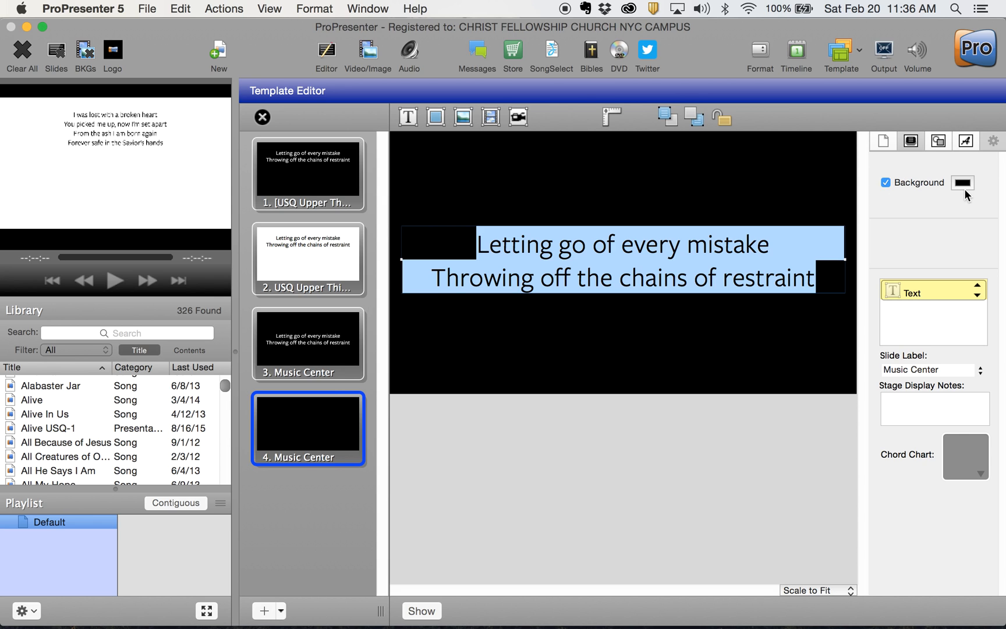
left_click(960, 183)
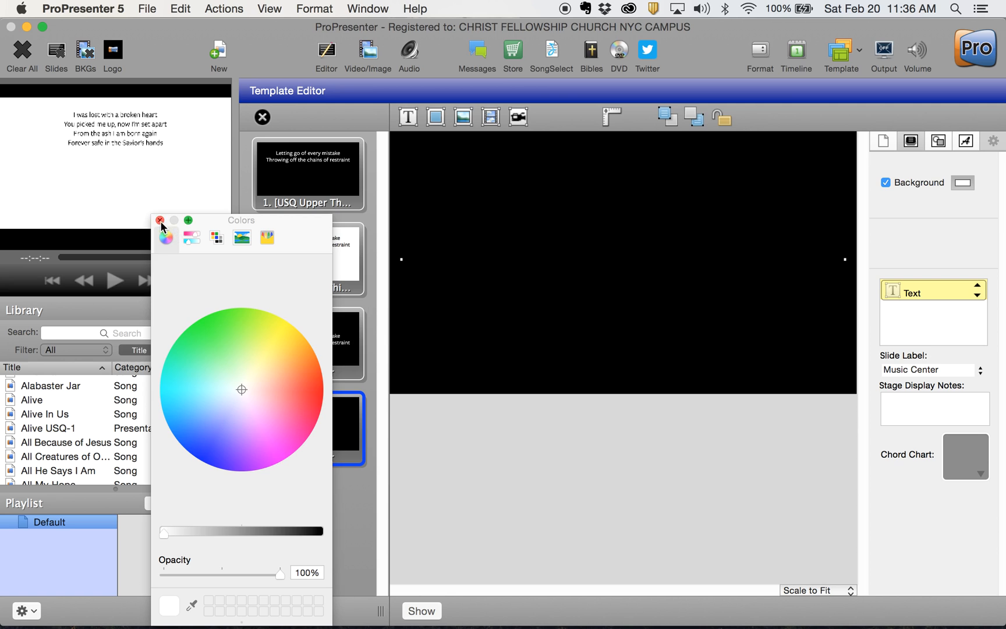
left_click(161, 220)
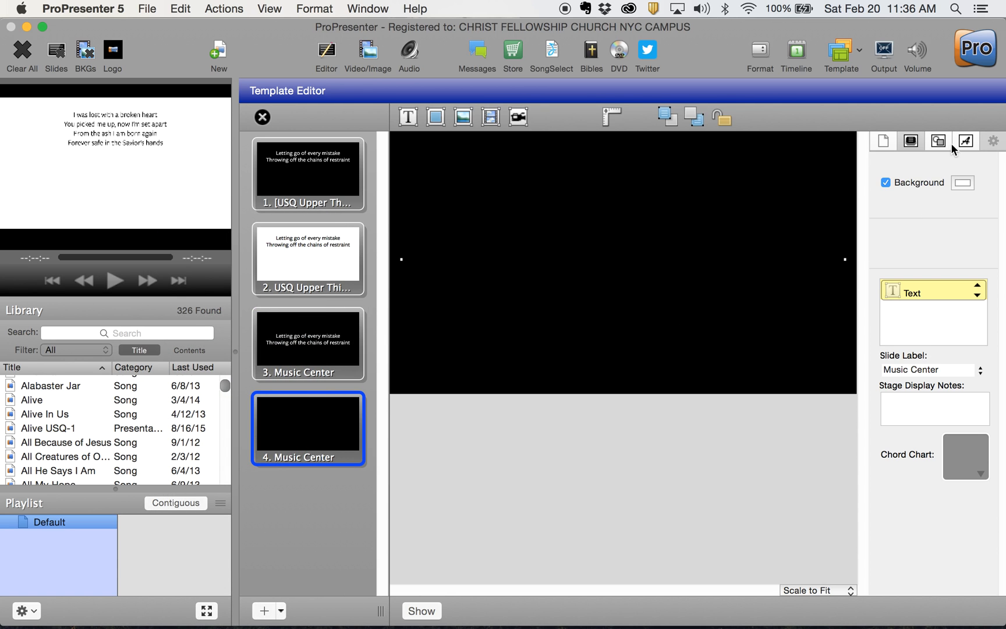
left_click(911, 141)
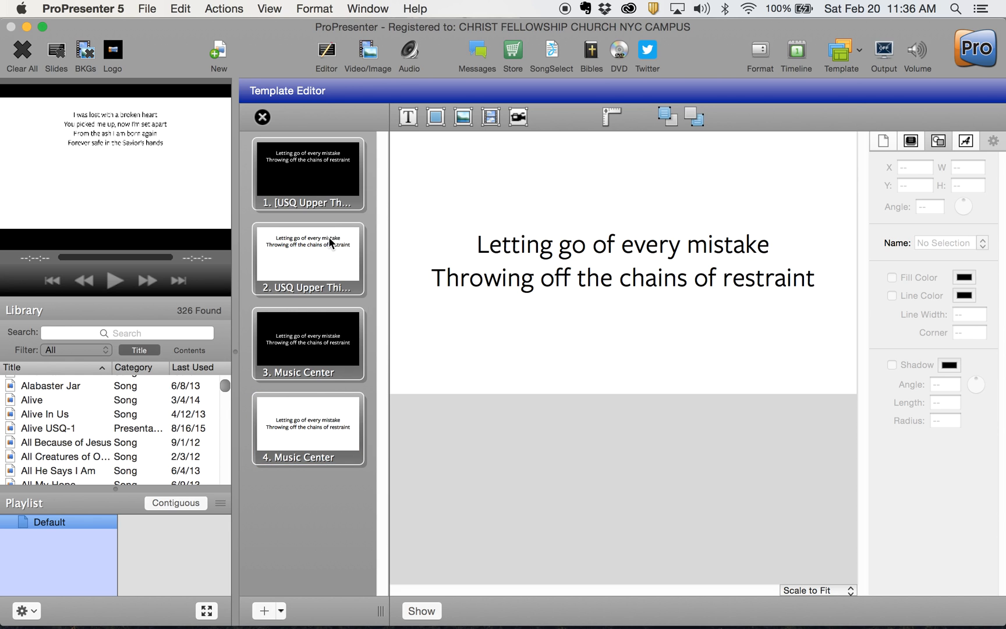
- Select the original Music Center template and close the Template Editor
left_click(308, 343)
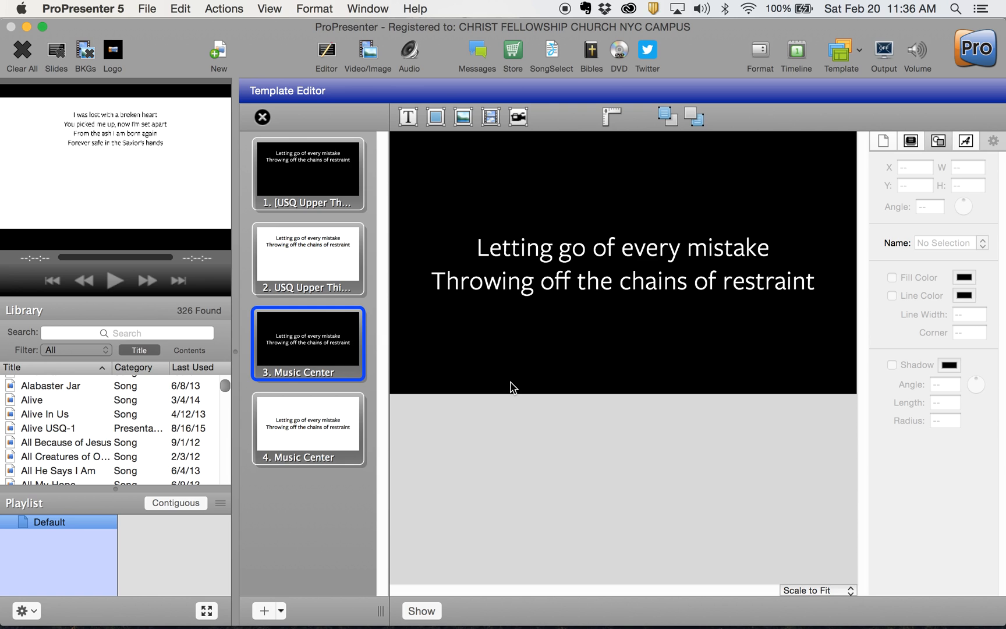
mouse_move(669, 278)
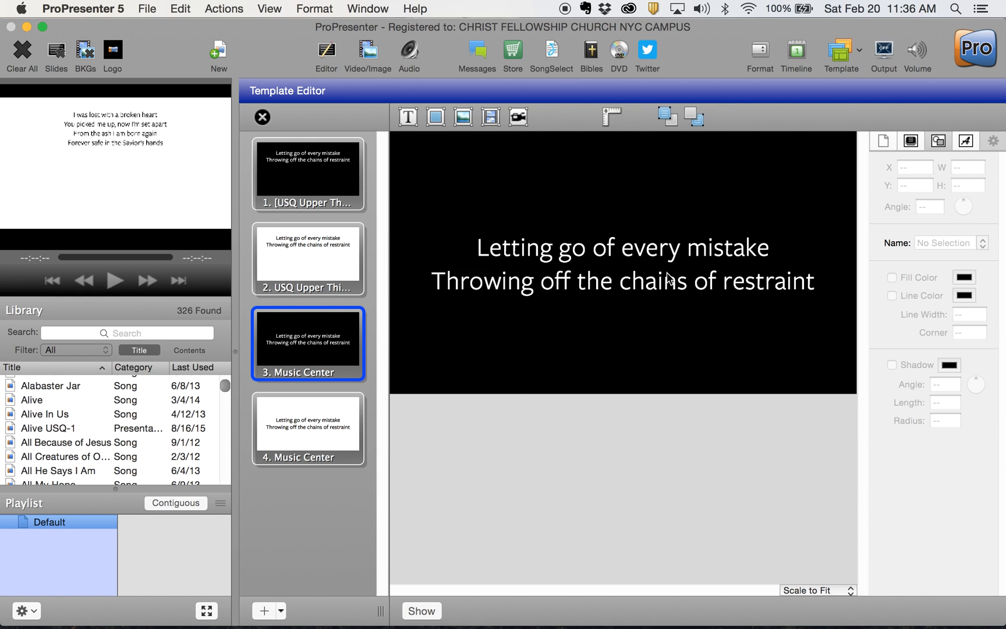
mouse_move(264, 118)
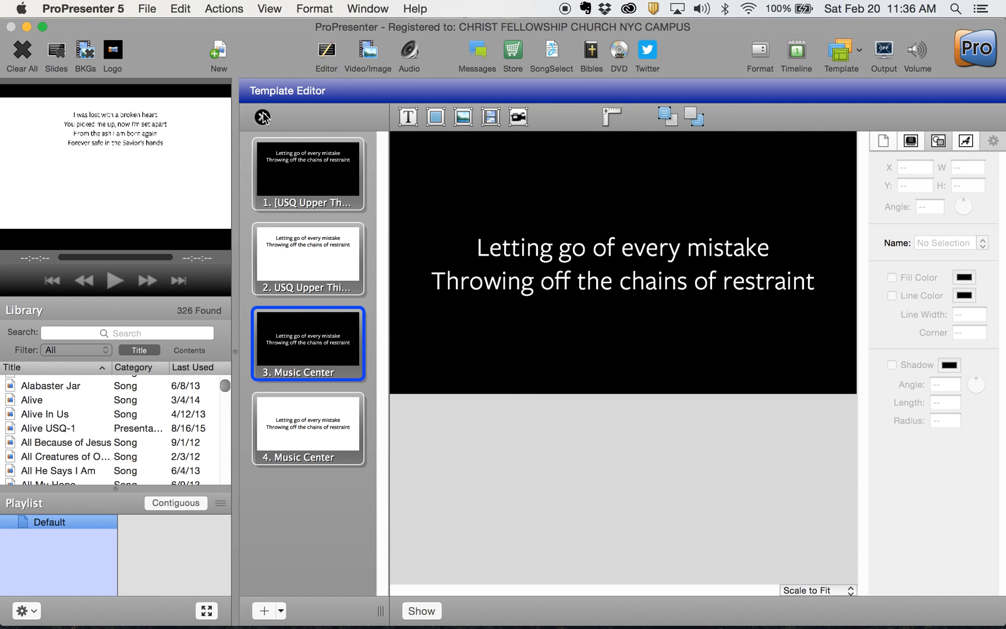
mouse_move(264, 122)
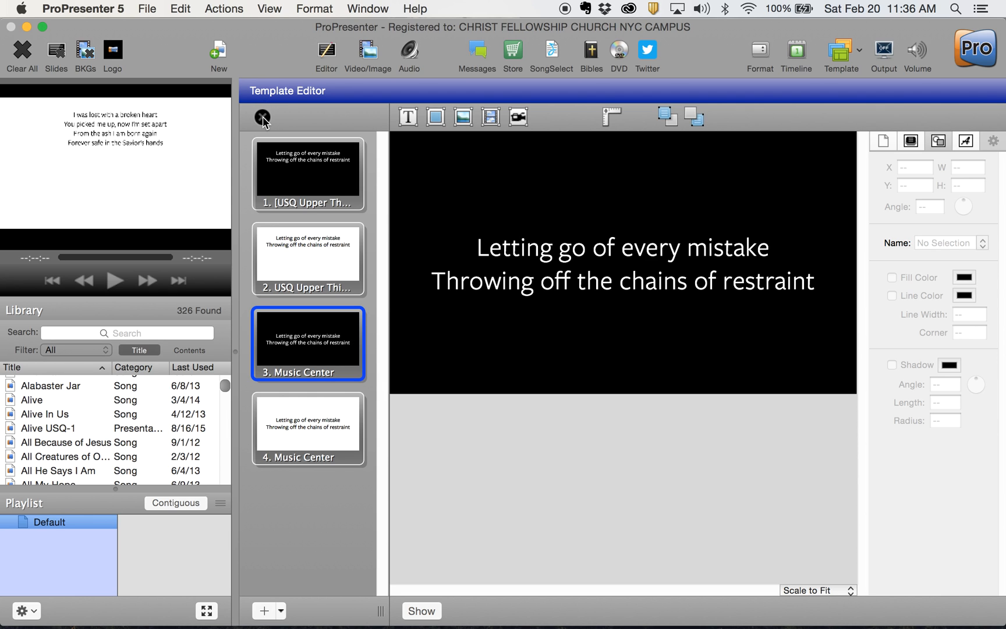
double_click(46, 428)
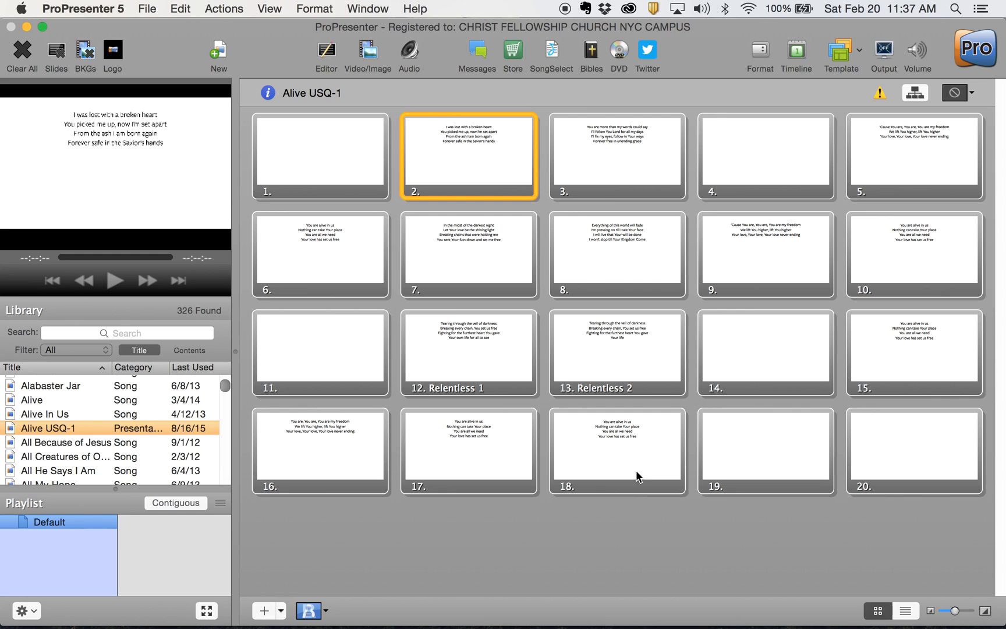
mouse_move(483, 15)
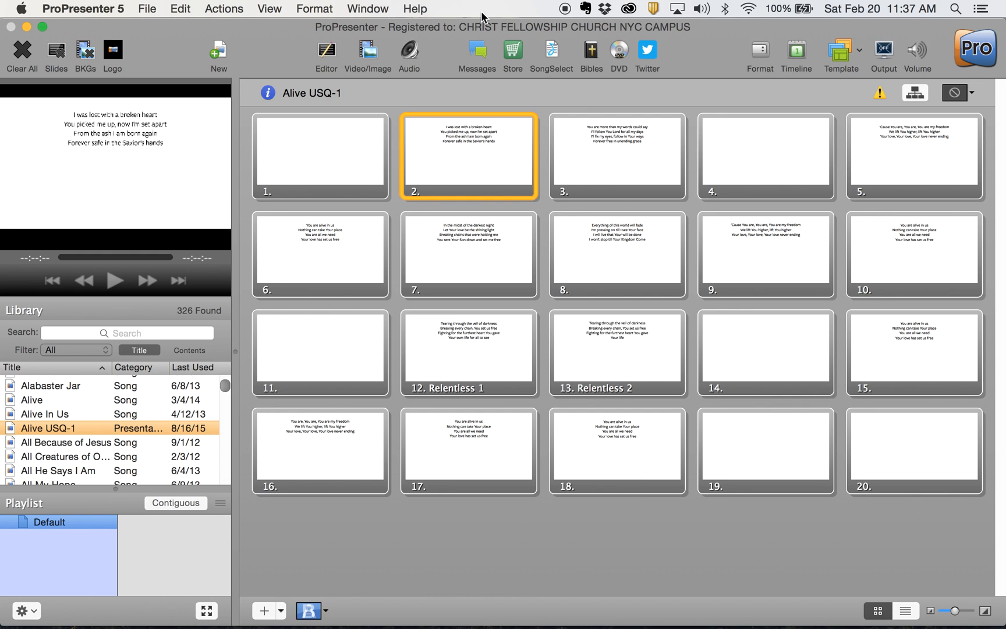